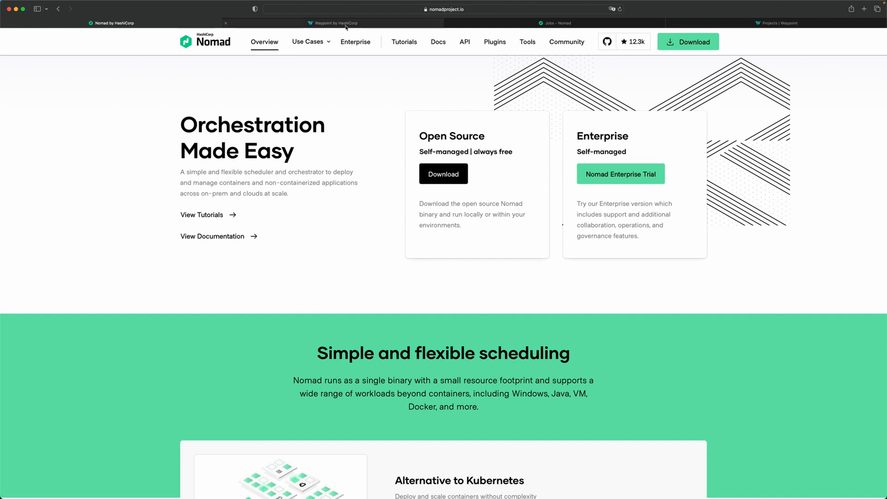
Switch Safari to the Waypoint website tab, then to the local Nomad Jobs list.
{"action": "left_click", "coordinate": [333, 23]}
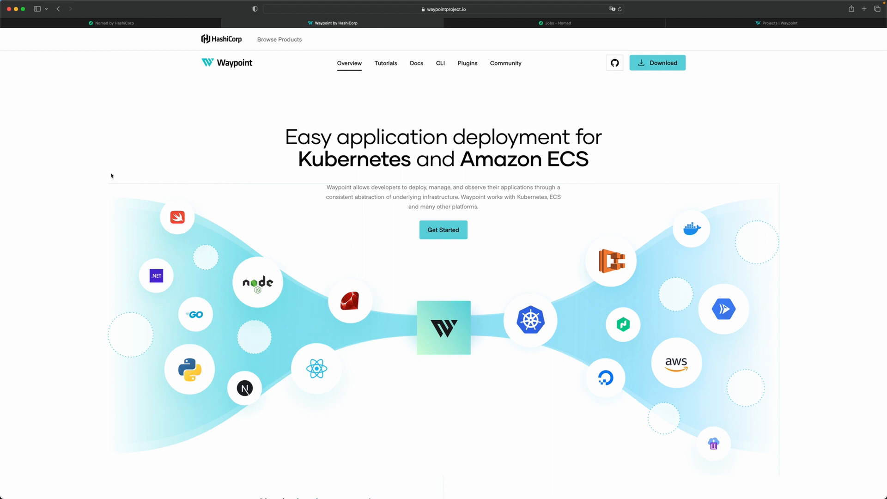
{"action": "mouse_move", "coordinate": [523, 330]}
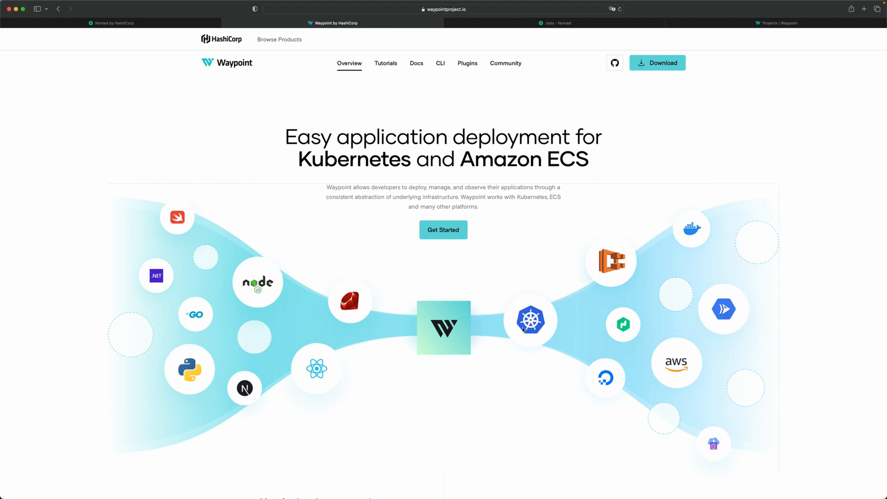
{"action": "mouse_move", "coordinate": [626, 338]}
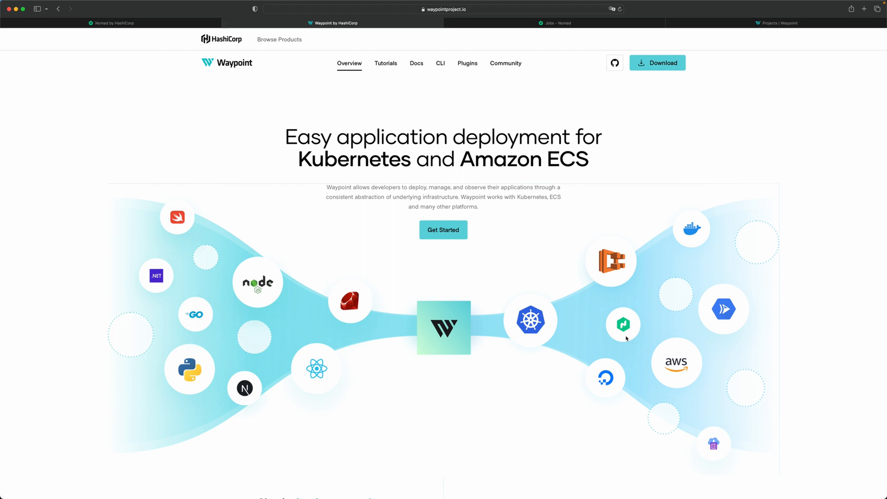
{"action": "mouse_move", "coordinate": [494, 317]}
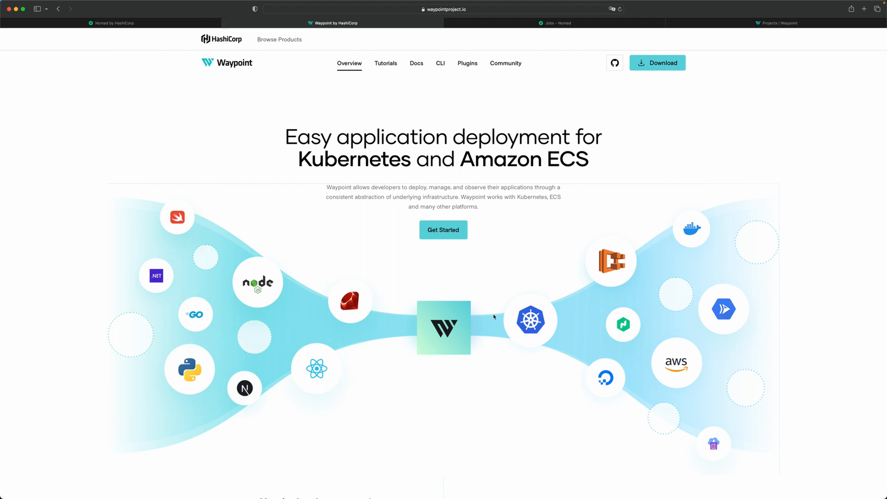
{"action": "left_click", "coordinate": [554, 23]}
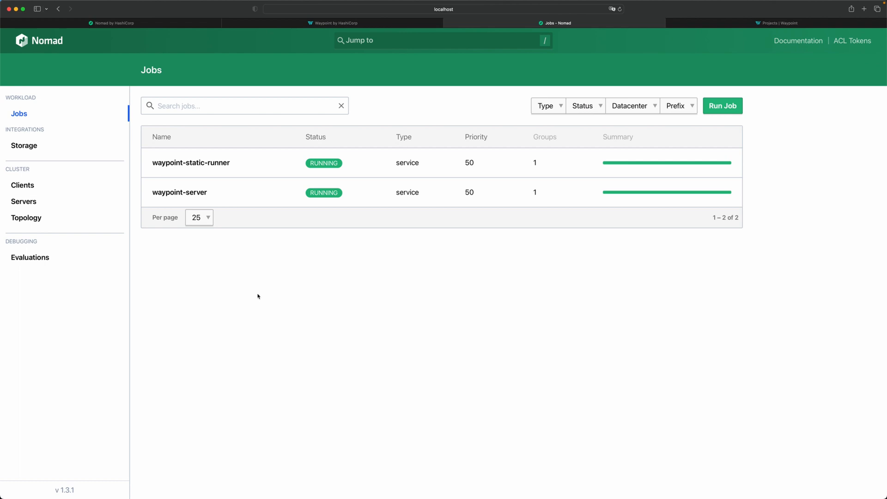
{"action": "mouse_move", "coordinate": [232, 164]}
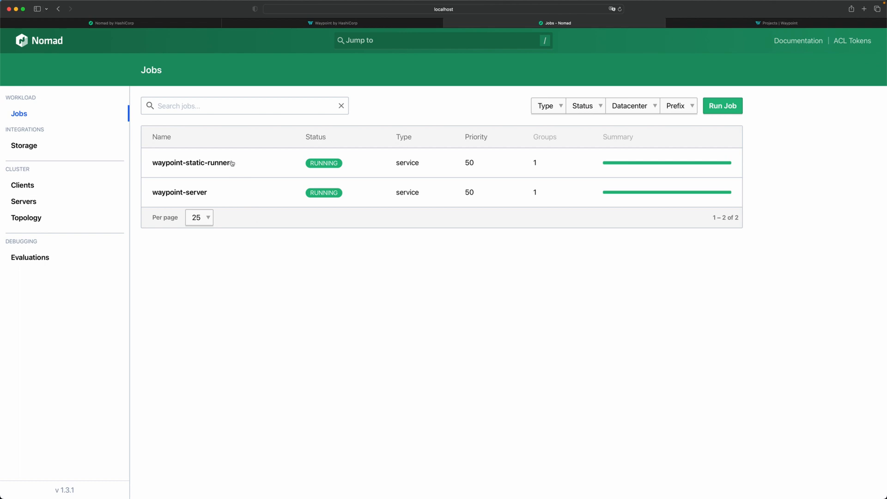
{"action": "mouse_move", "coordinate": [240, 171]}
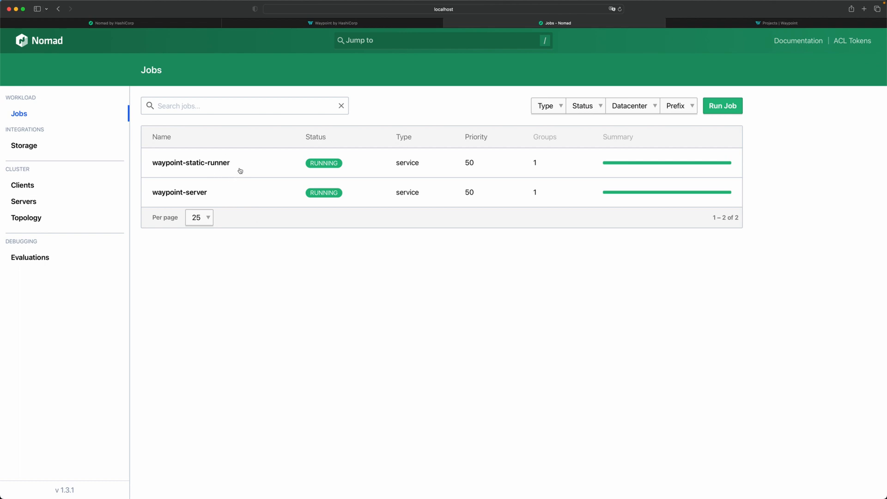
{"action": "mouse_move", "coordinate": [224, 197]}
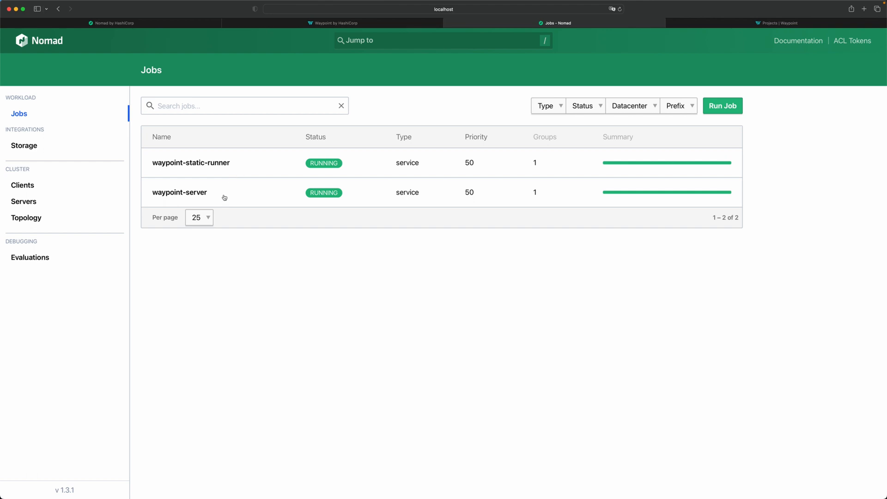
{"action": "mouse_move", "coordinate": [238, 240]}
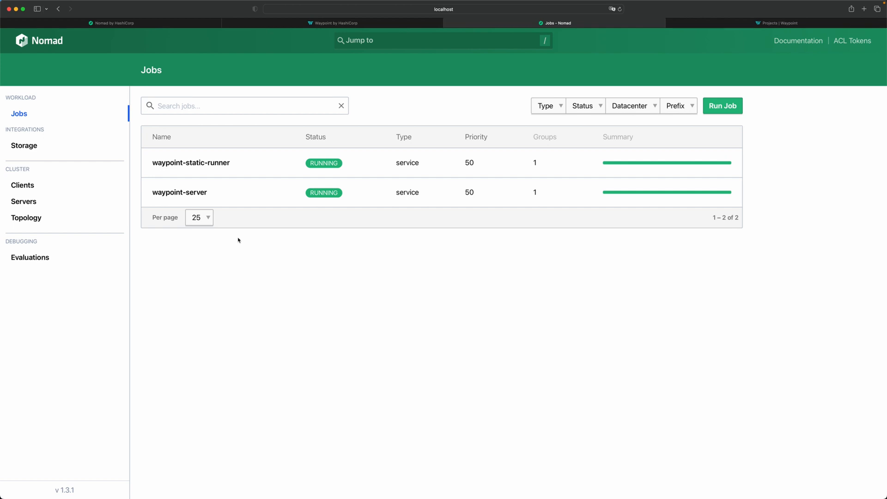
{"action": "mouse_move", "coordinate": [151, 151]}
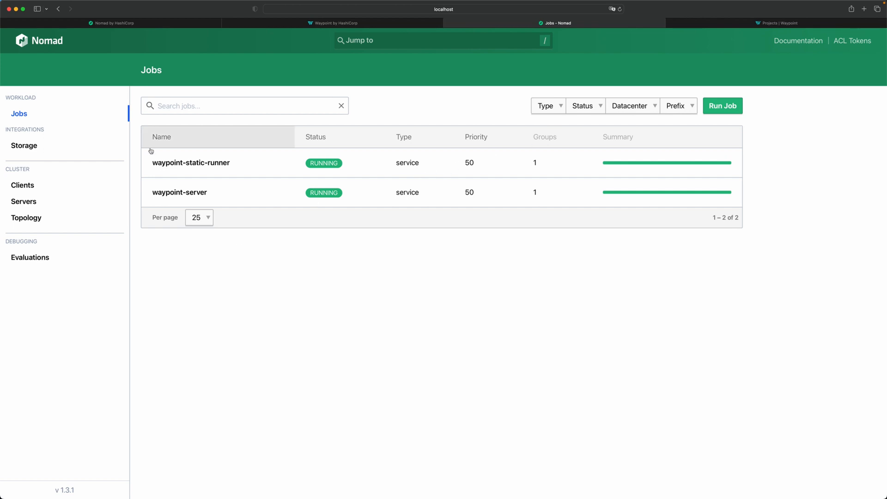
{"action": "mouse_move", "coordinate": [224, 198]}
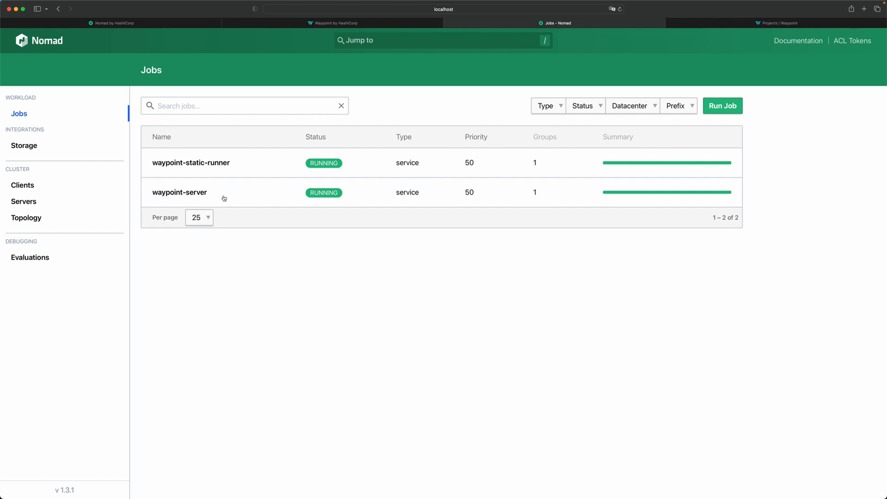
{"action": "left_click", "coordinate": [776, 23]}
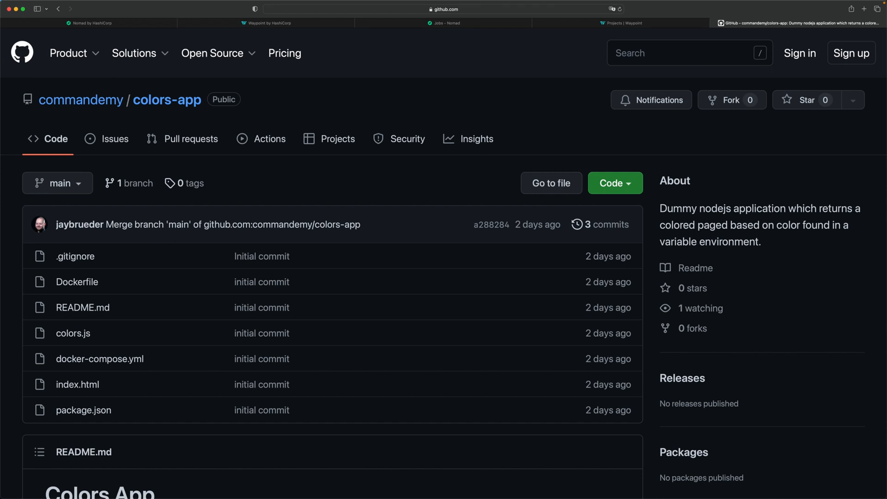
{"action": "mouse_move", "coordinate": [96, 282]}
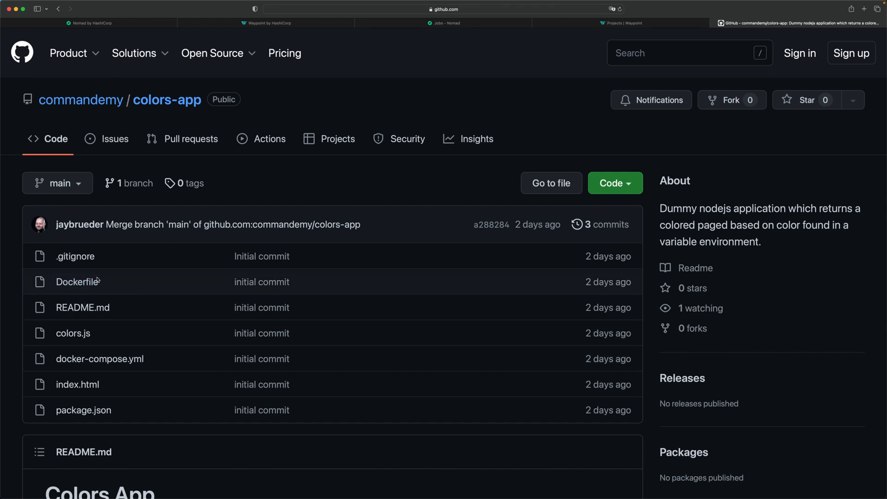
{"action": "mouse_move", "coordinate": [11, 284]}
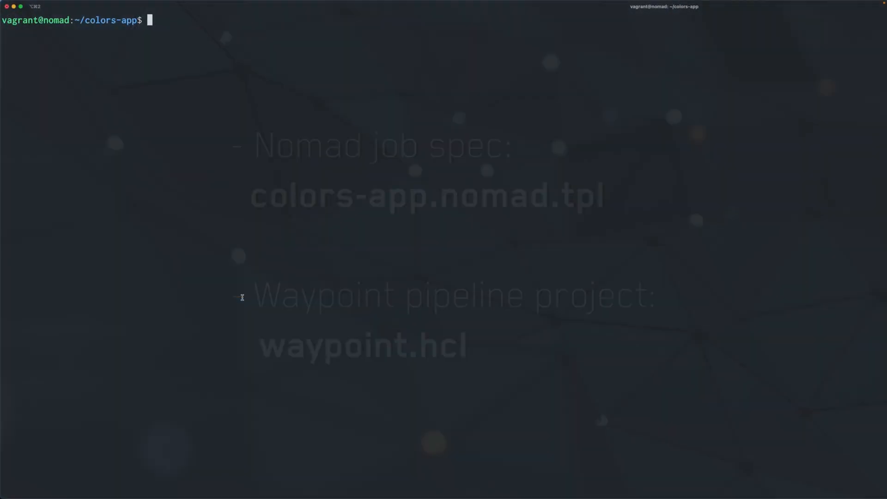
List the colors-app folder with ls, revealing Dockerfile, colors.js and waypoint.hcl.
{"action": "type", "text": "ls"}
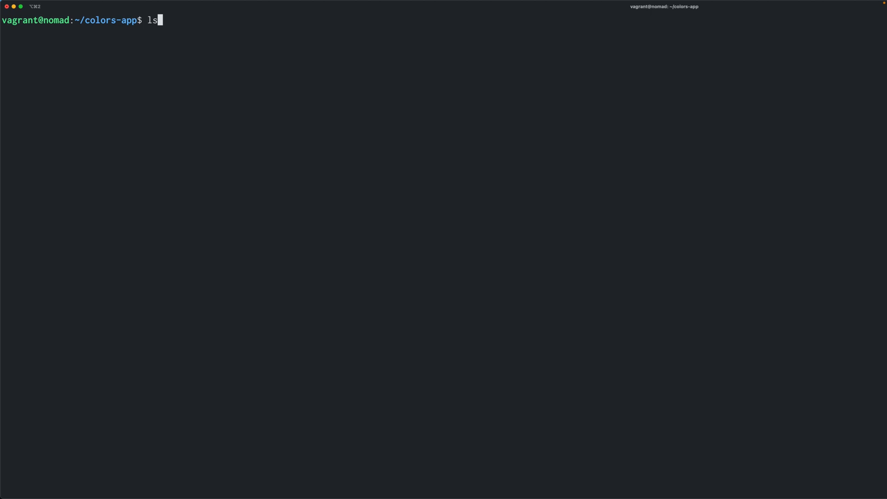
{"action": "key", "text": "Return"}
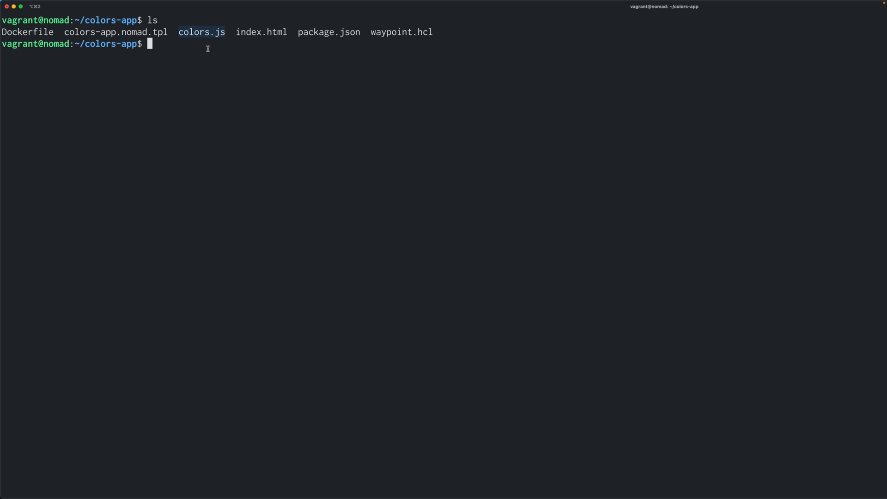
{"action": "mouse_move", "coordinate": [260, 32]}
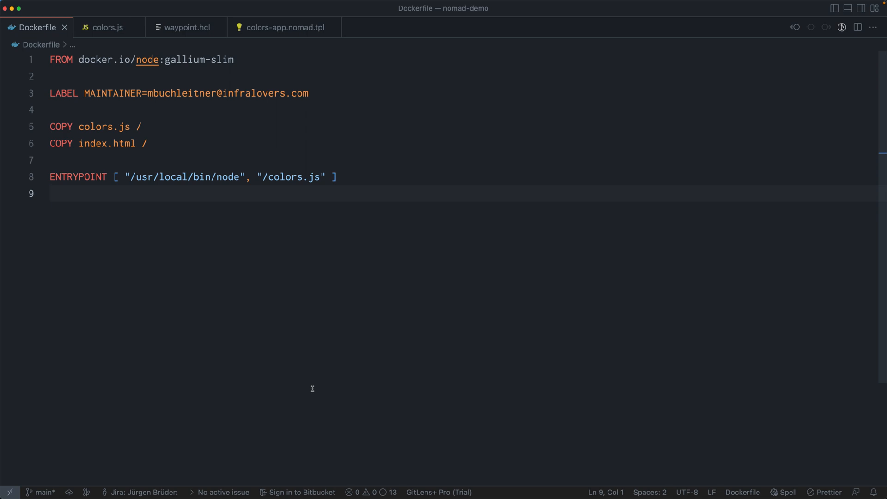
Go from the Dockerfile to colors.js and select the mycolor value 'orange'.
{"action": "left_click", "coordinate": [51, 194]}
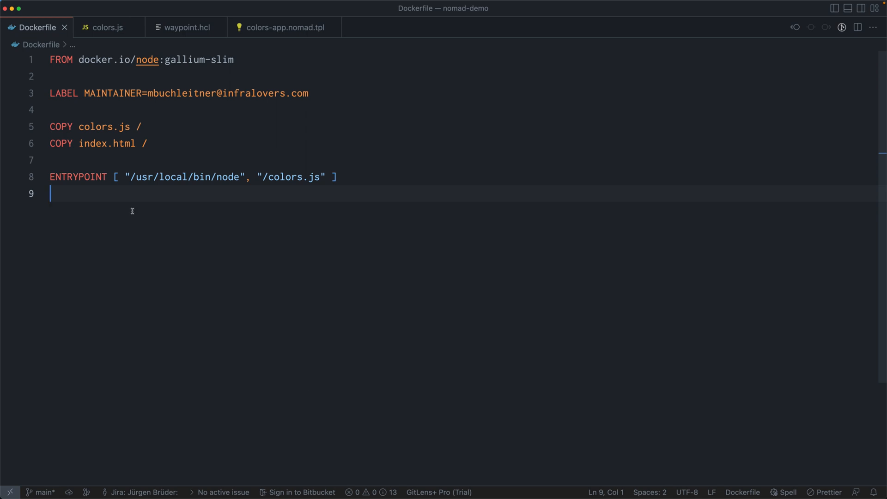
{"action": "mouse_move", "coordinate": [285, 176]}
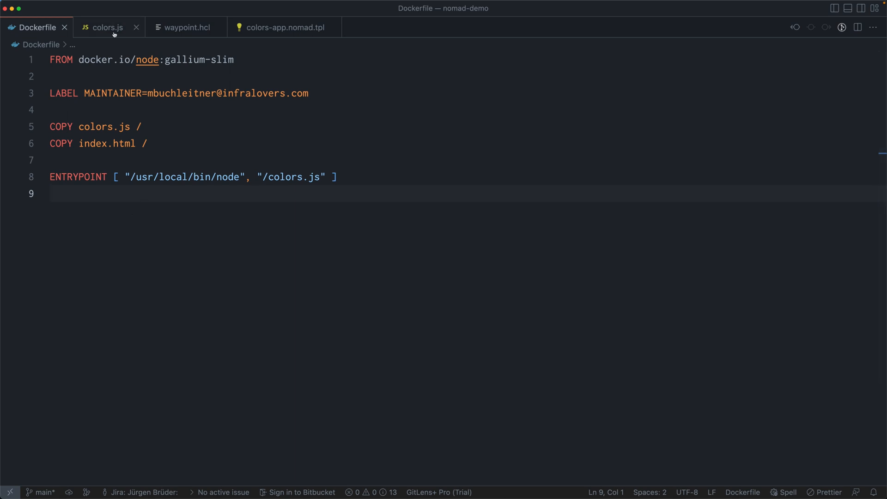
{"action": "left_click", "coordinate": [107, 27]}
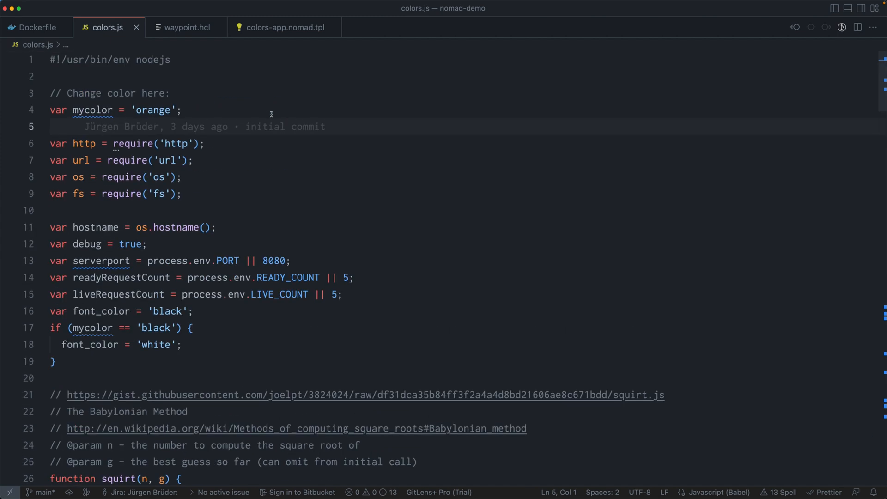
{"action": "mouse_move", "coordinate": [156, 111]}
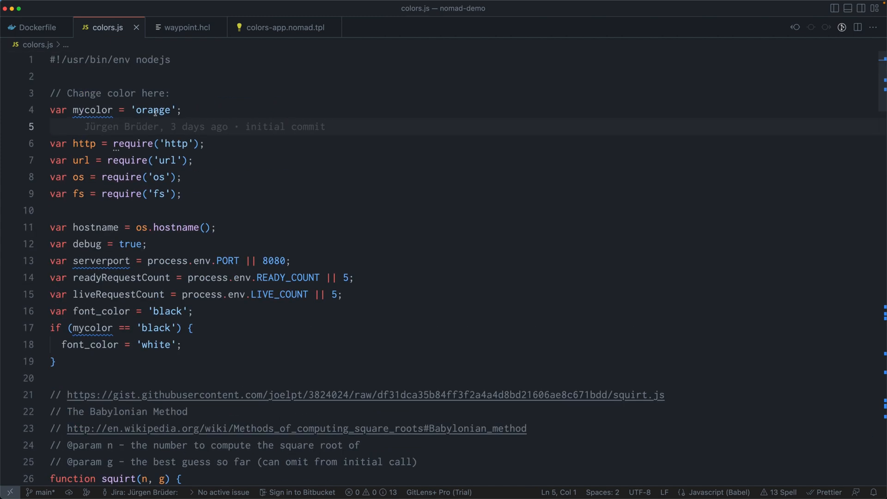
{"action": "double_click", "coordinate": [152, 110]}
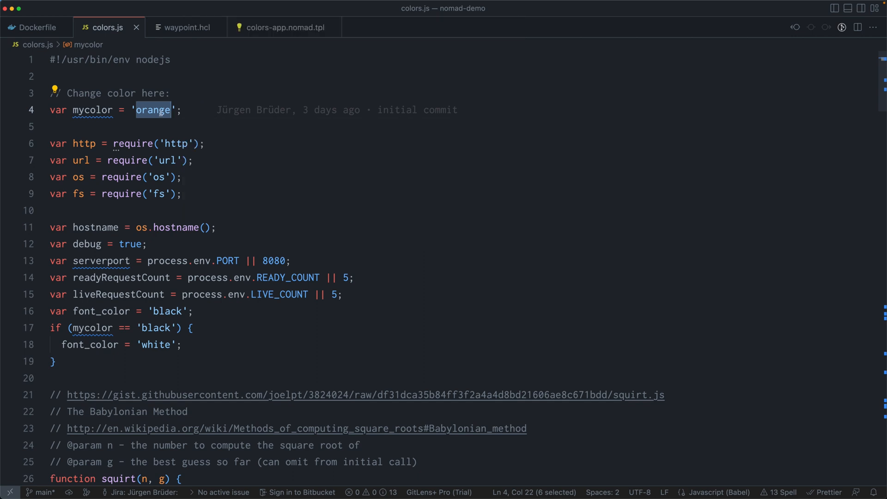
{"action": "mouse_move", "coordinate": [156, 121]}
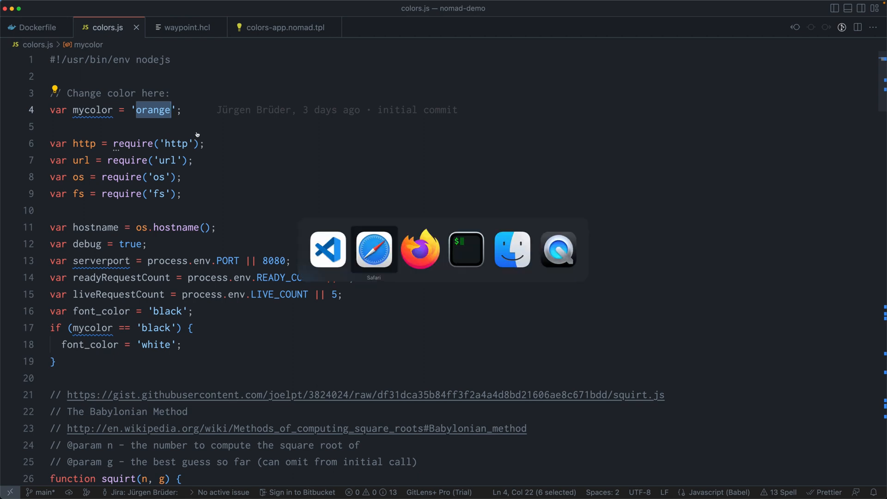
Bring Safari forward and show the 'orange' tab with the running colors app.
{"action": "left_click", "coordinate": [374, 249]}
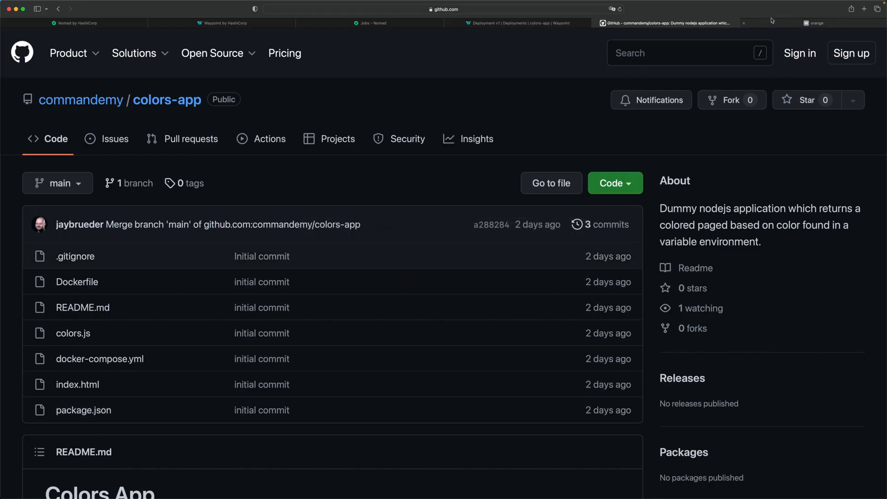
{"action": "left_click", "coordinate": [817, 23]}
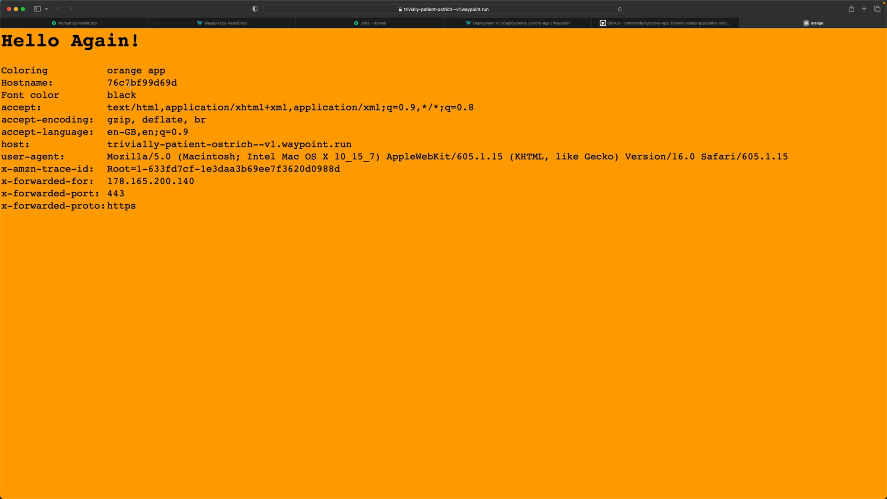
{"action": "mouse_move", "coordinate": [269, 72]}
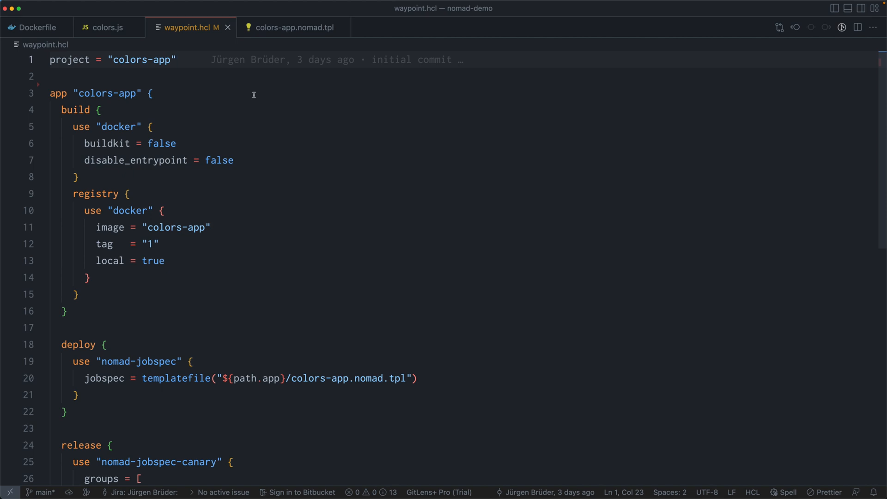
{"action": "mouse_move", "coordinate": [189, 82]}
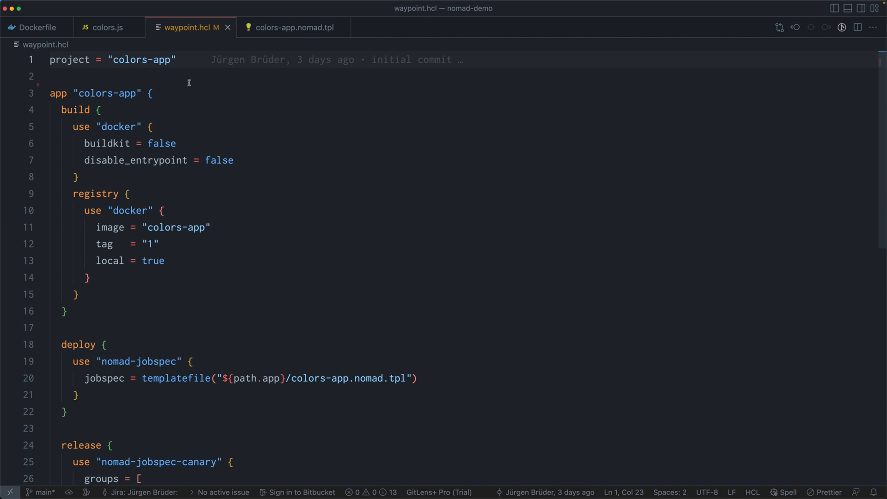
{"action": "mouse_move", "coordinate": [153, 59]}
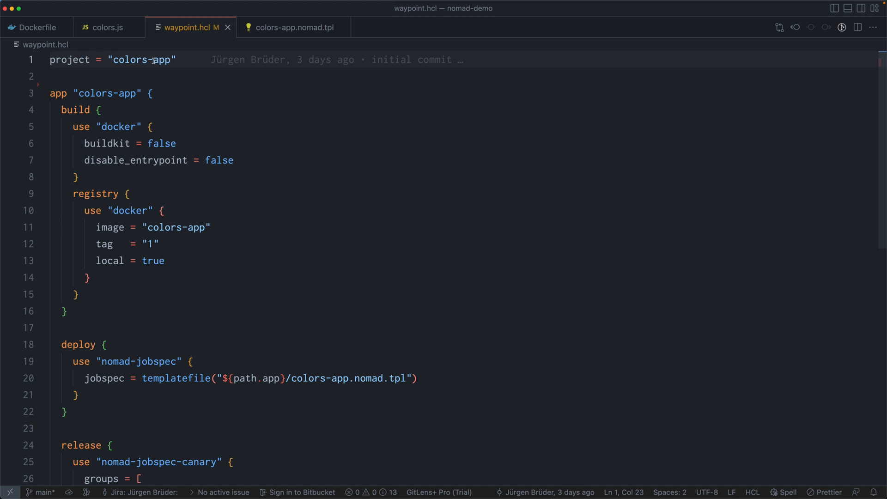
{"action": "mouse_move", "coordinate": [176, 69]}
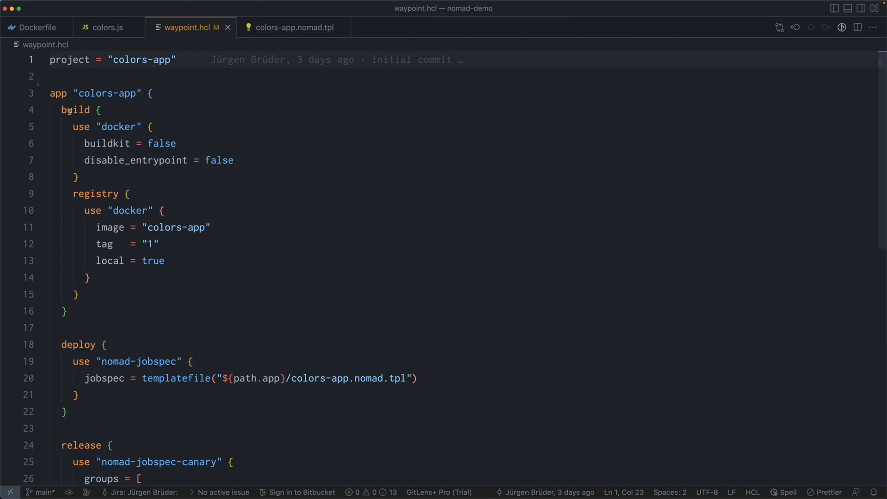
{"action": "left_click", "coordinate": [100, 110]}
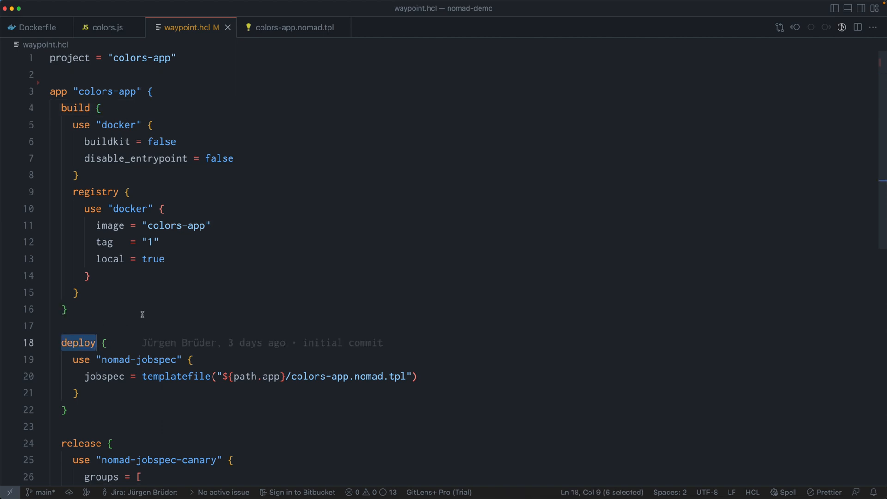
{"action": "scroll", "scroll_direction": "down", "scroll_amount": 3}
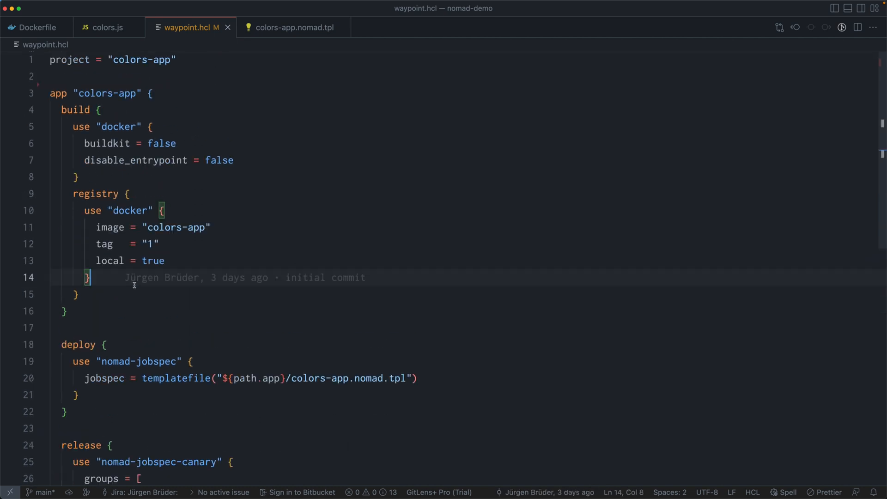
{"action": "mouse_move", "coordinate": [89, 335]}
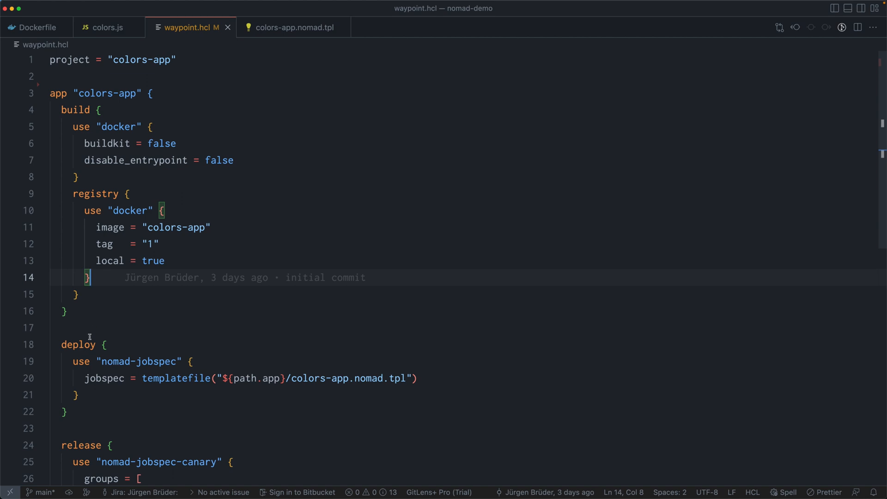
{"action": "mouse_move", "coordinate": [94, 448]}
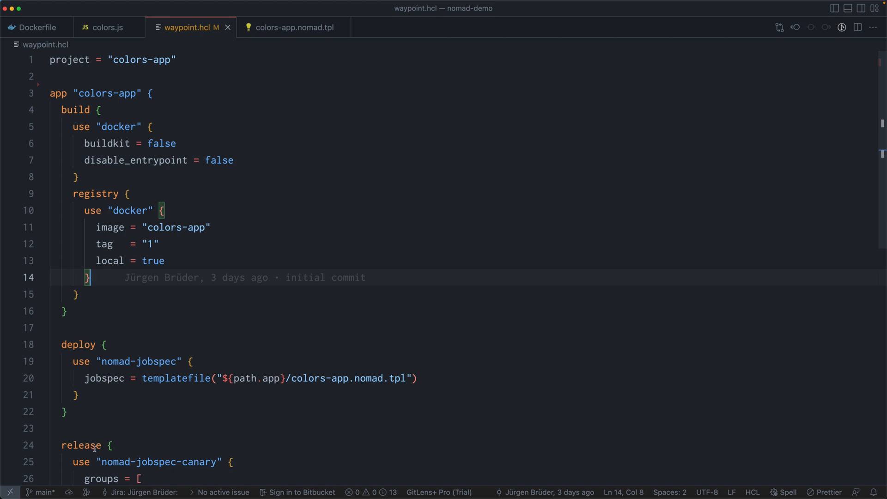
{"action": "left_click", "coordinate": [101, 110]}
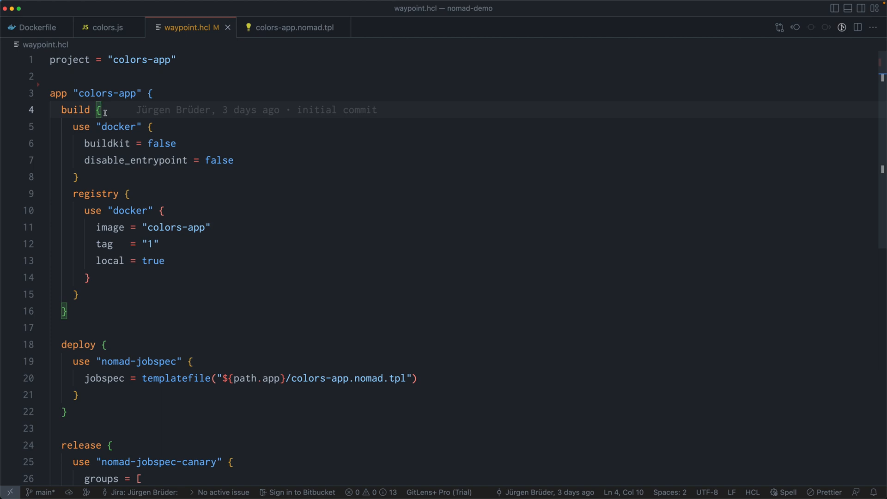
{"action": "mouse_move", "coordinate": [85, 228]}
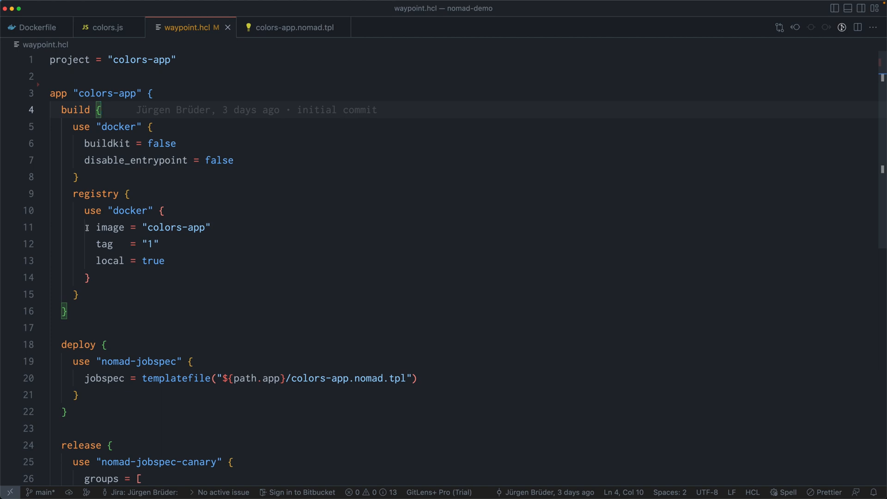
{"action": "mouse_move", "coordinate": [154, 216]}
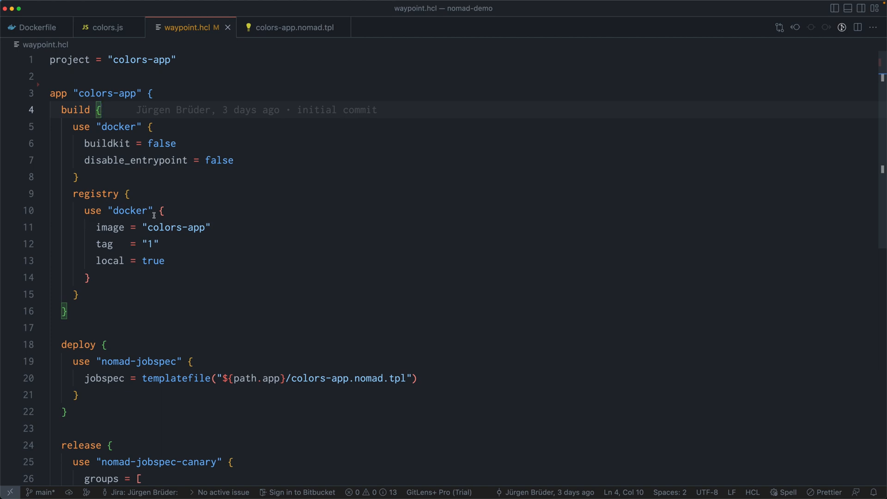
{"action": "mouse_move", "coordinate": [137, 252]}
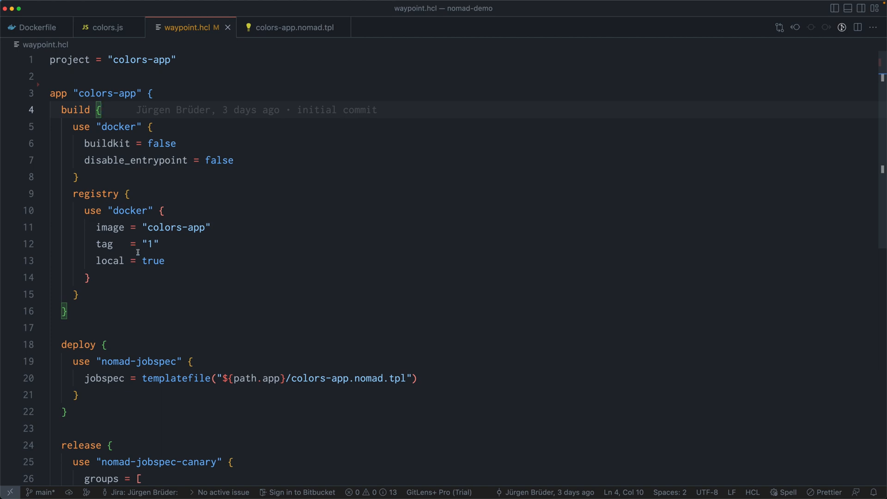
{"action": "scroll", "scroll_direction": "down", "scroll_amount": 3}
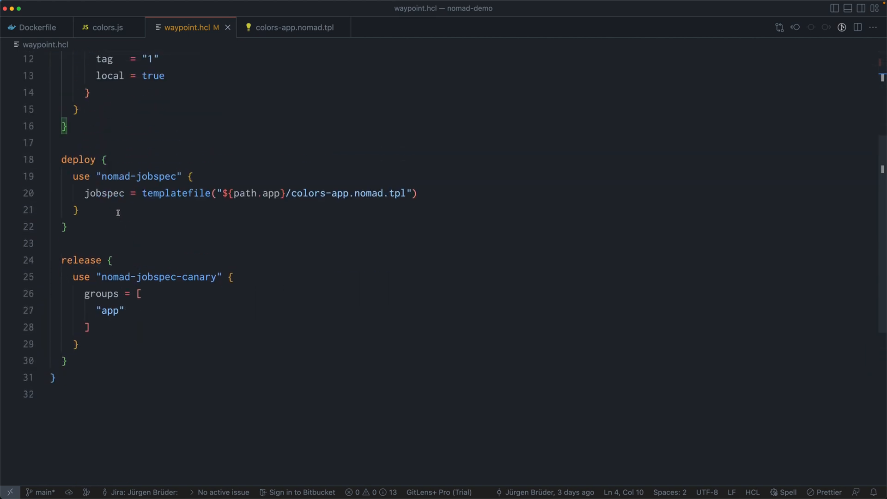
{"action": "left_click", "coordinate": [292, 193]}
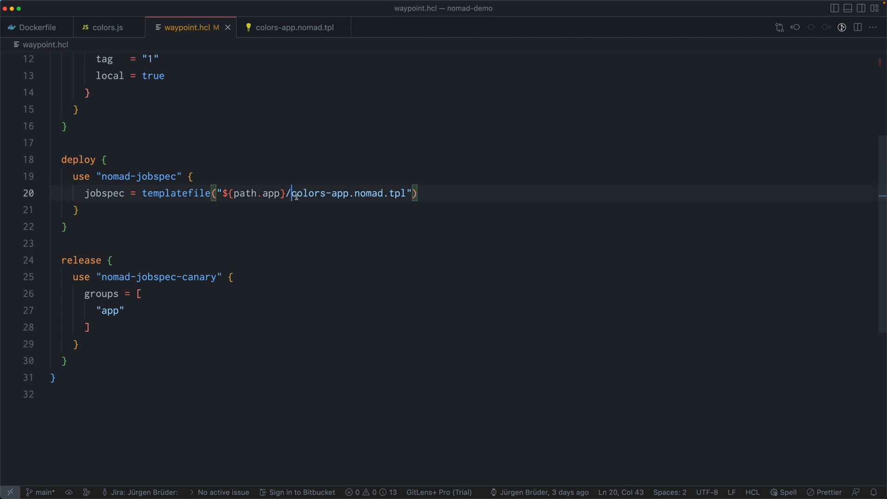
{"action": "double_click", "coordinate": [347, 193]}
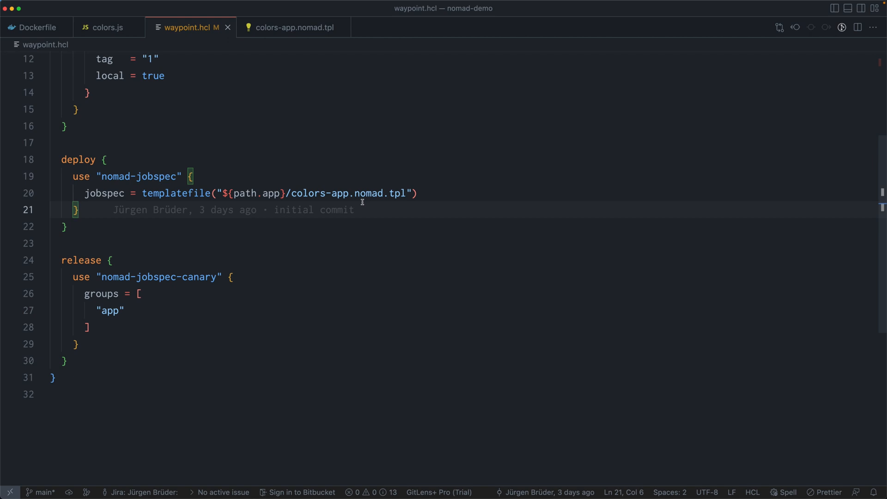
{"action": "left_click", "coordinate": [105, 159]}
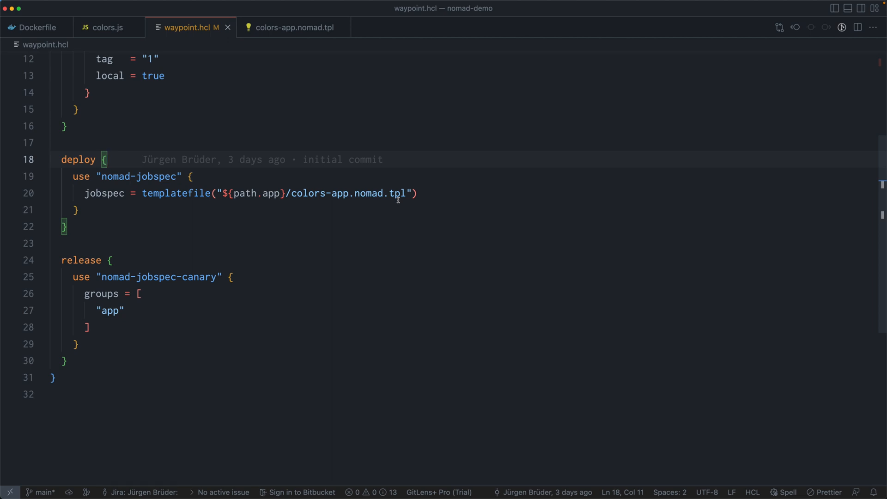
{"action": "mouse_move", "coordinate": [119, 296]}
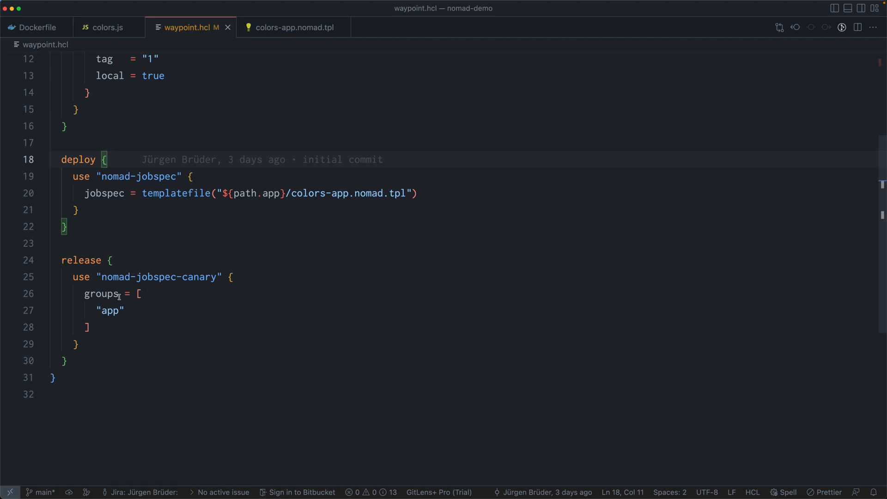
{"action": "mouse_move", "coordinate": [142, 266]}
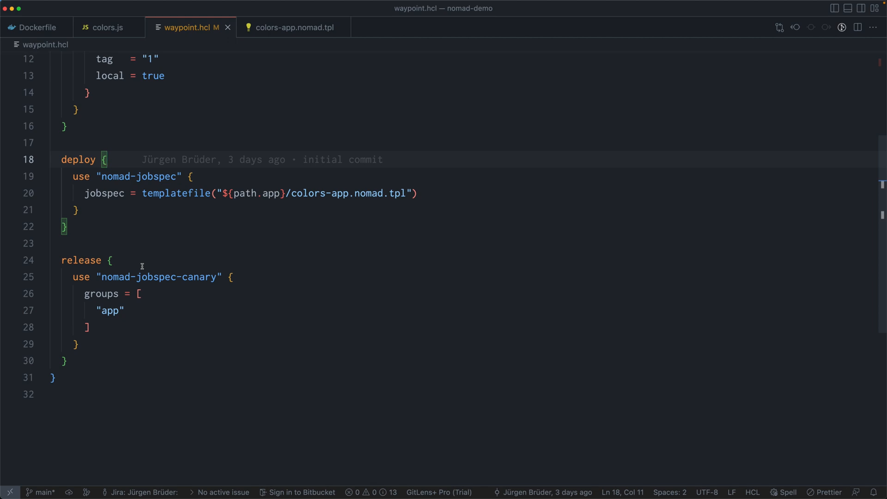
{"action": "mouse_move", "coordinate": [285, 234]}
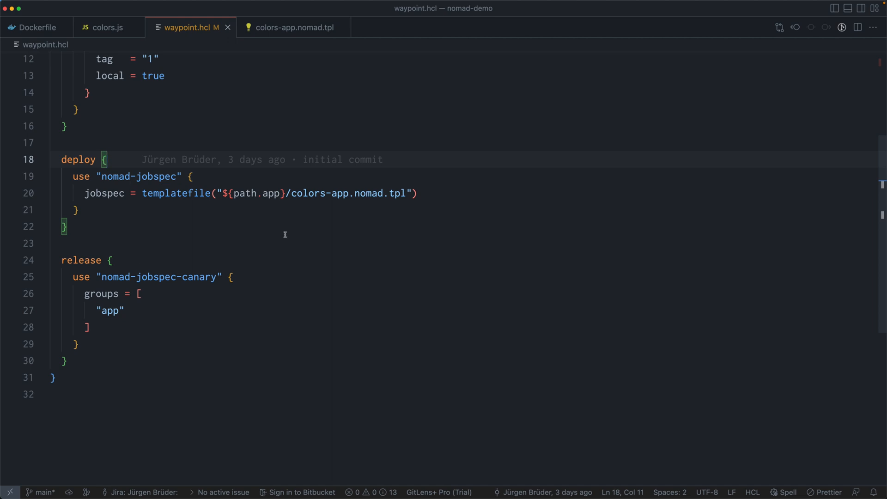
{"action": "mouse_move", "coordinate": [345, 198]}
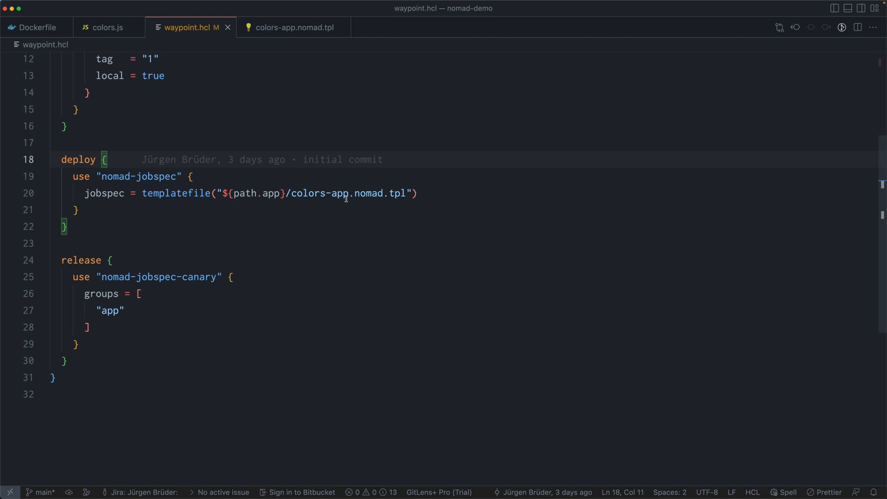
{"action": "mouse_move", "coordinate": [146, 309]}
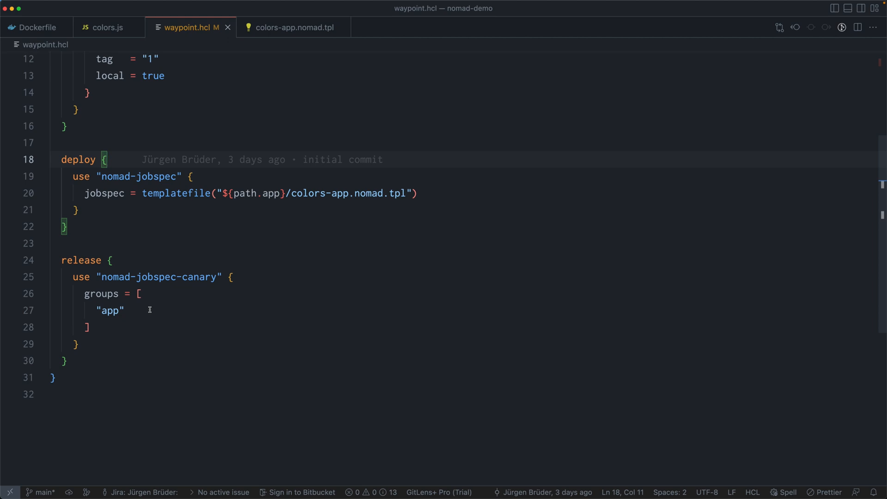
{"action": "mouse_move", "coordinate": [126, 272]}
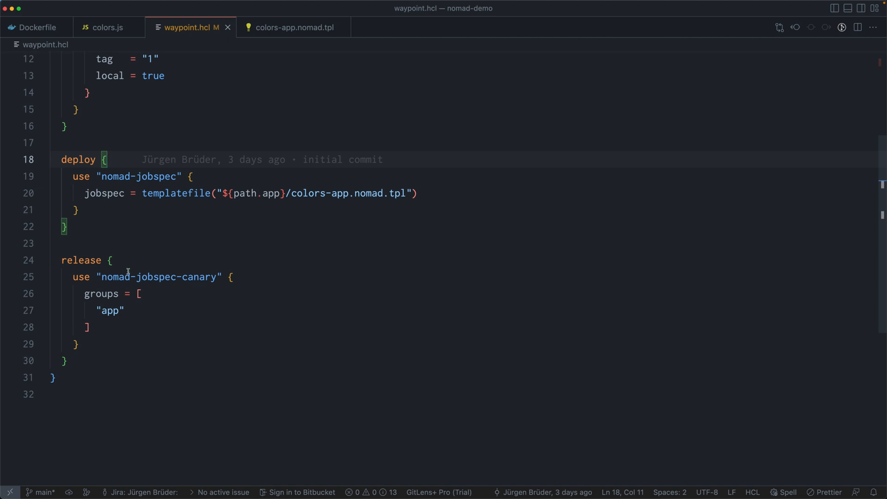
{"action": "mouse_move", "coordinate": [144, 260]}
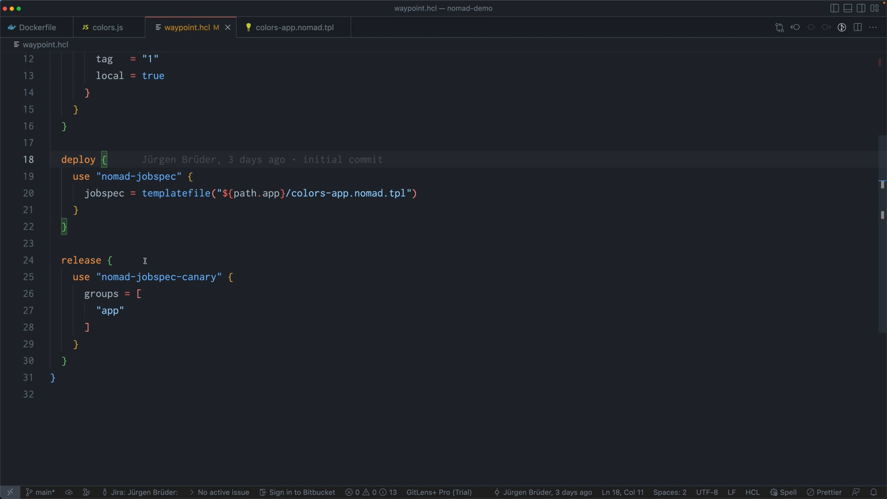
{"action": "mouse_move", "coordinate": [295, 55]}
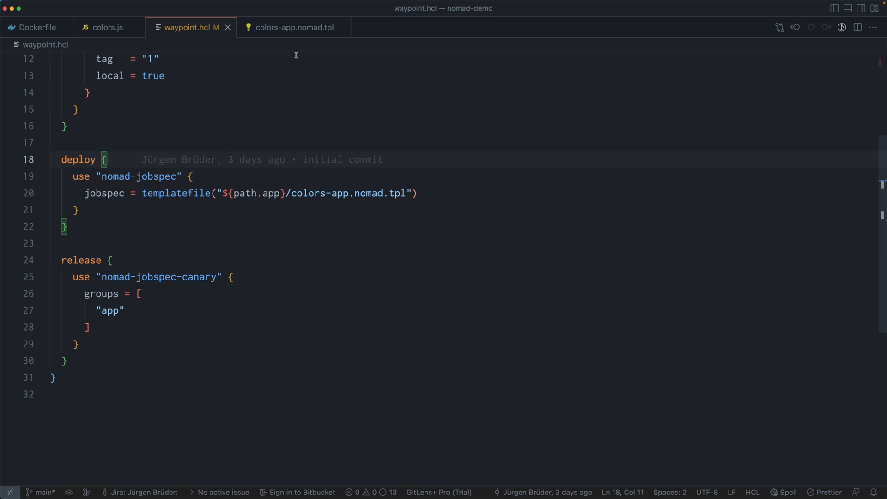
{"action": "mouse_move", "coordinate": [298, 32]}
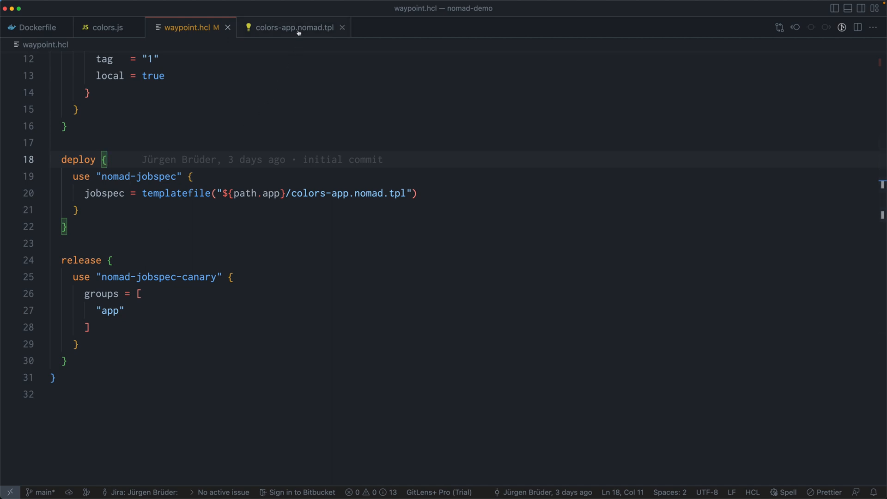
{"action": "left_click", "coordinate": [294, 27]}
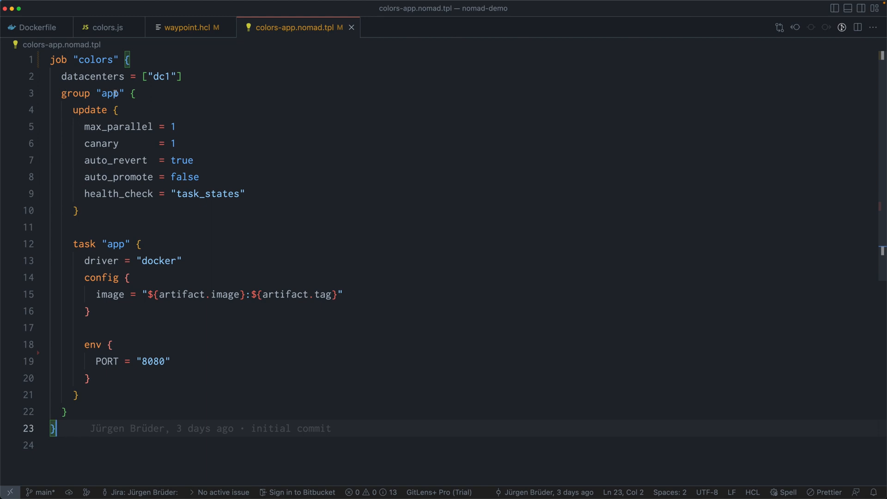
{"action": "mouse_move", "coordinate": [140, 183]}
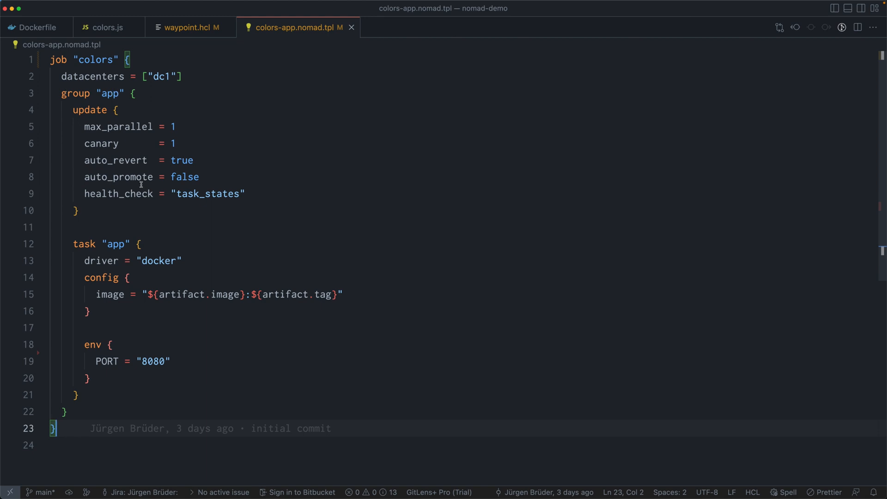
{"action": "mouse_move", "coordinate": [161, 139]}
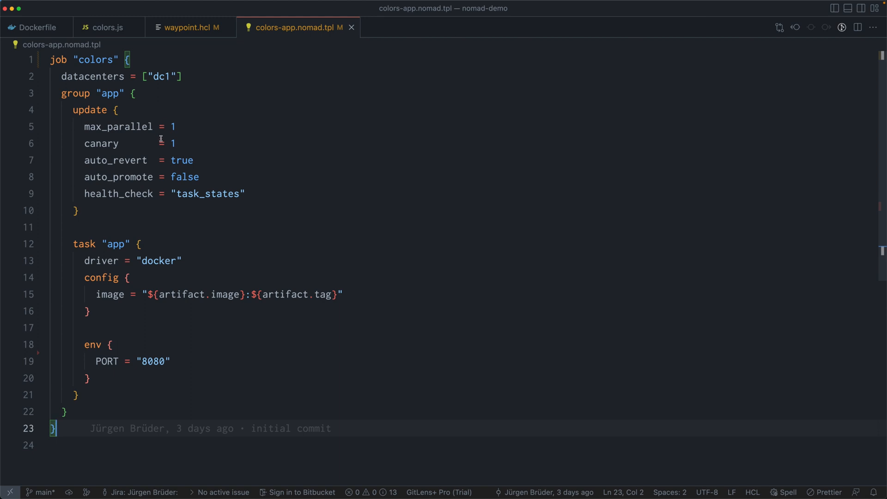
{"action": "mouse_move", "coordinate": [148, 151]}
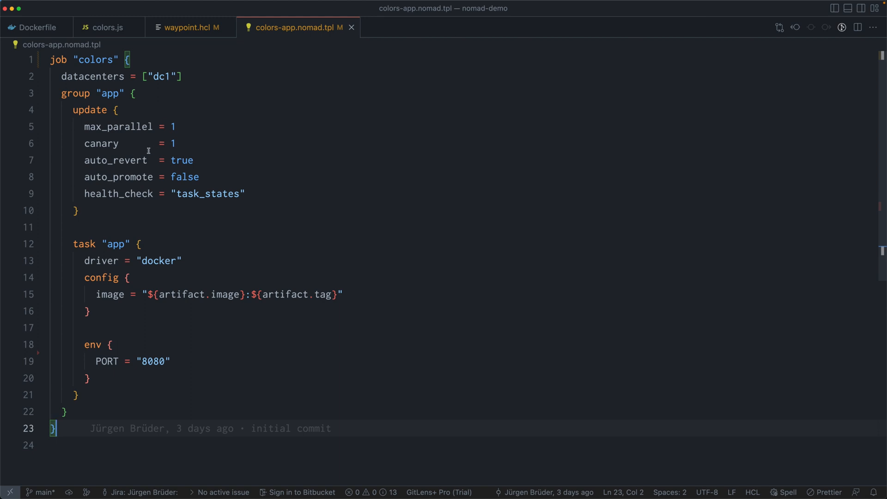
{"action": "mouse_move", "coordinate": [135, 194]}
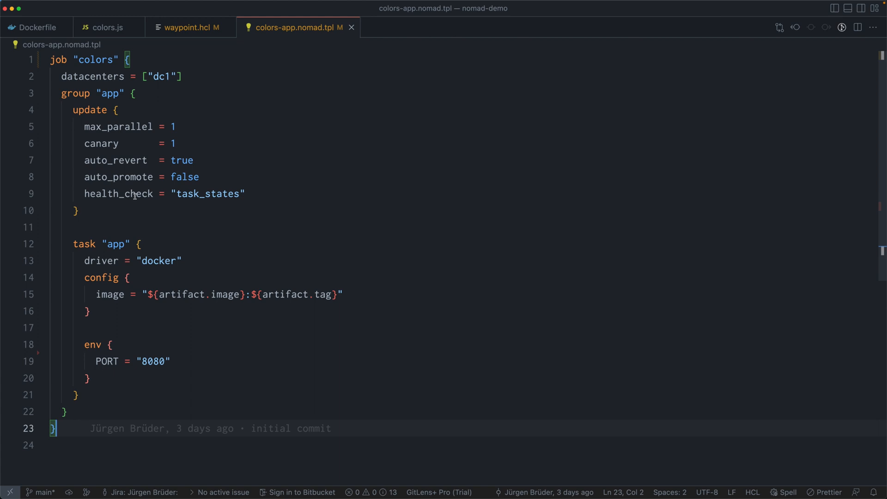
{"action": "mouse_move", "coordinate": [136, 176]}
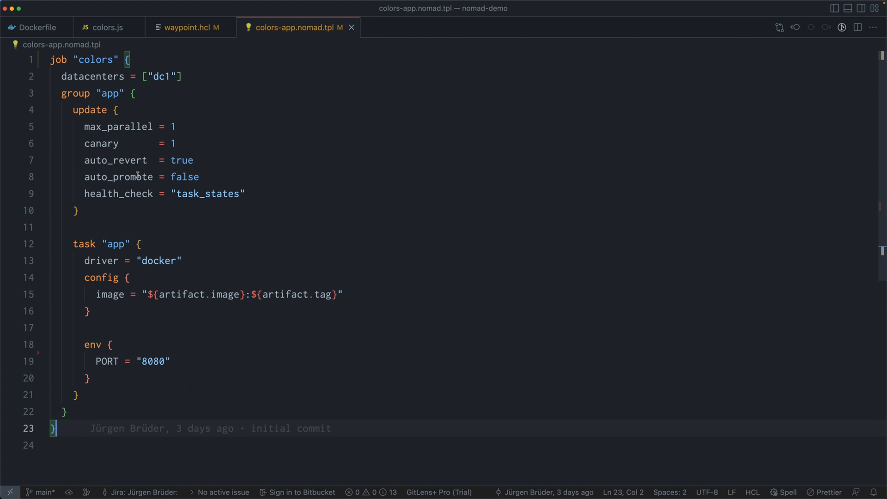
{"action": "double_click", "coordinate": [118, 194]}
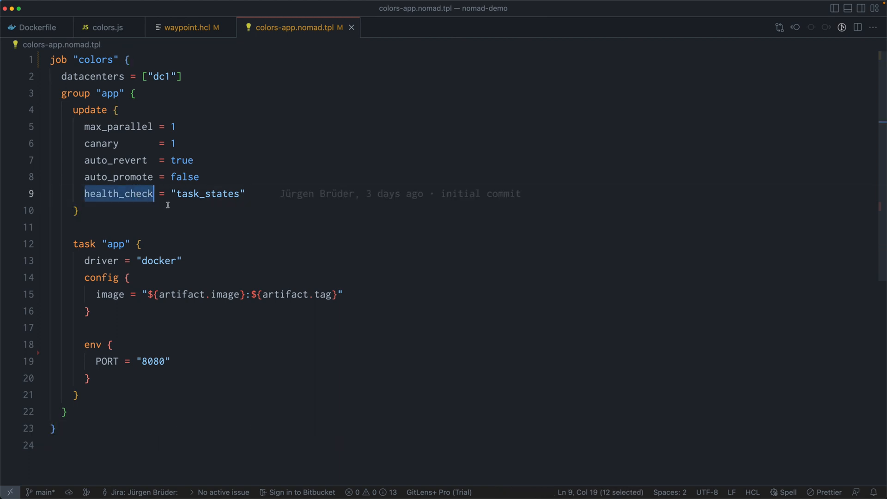
{"action": "double_click", "coordinate": [207, 193]}
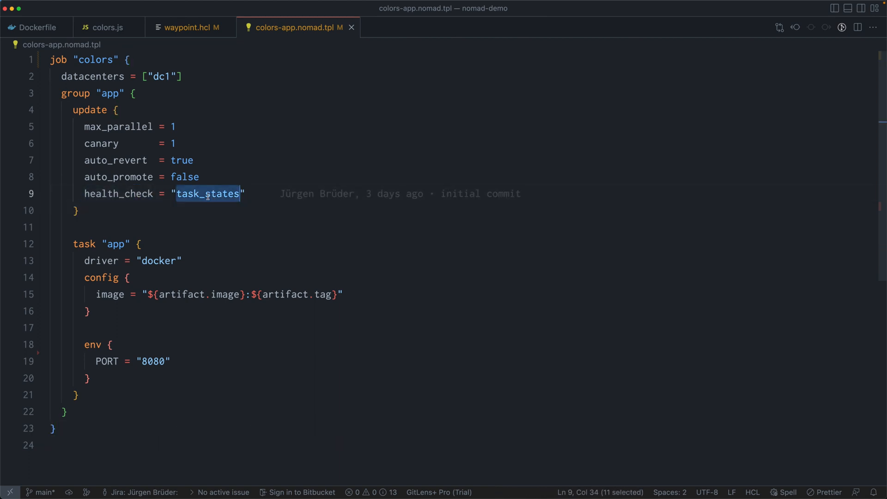
{"action": "mouse_move", "coordinate": [206, 212]}
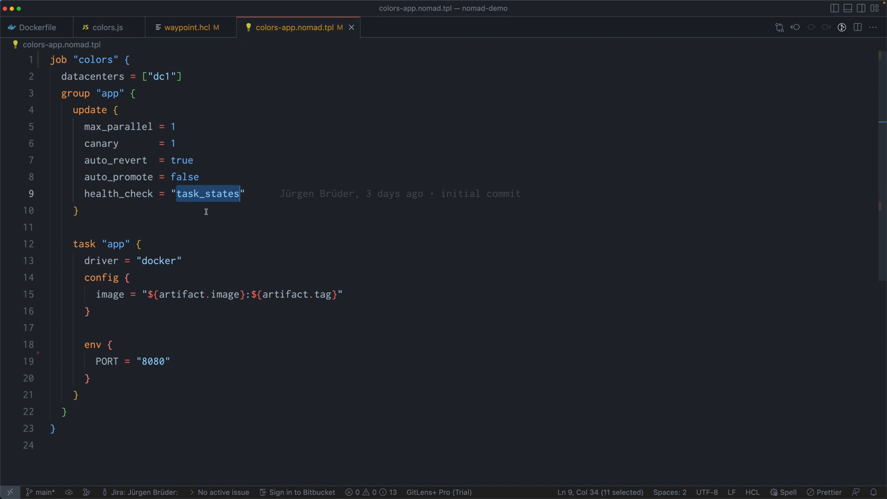
{"action": "mouse_move", "coordinate": [107, 285]}
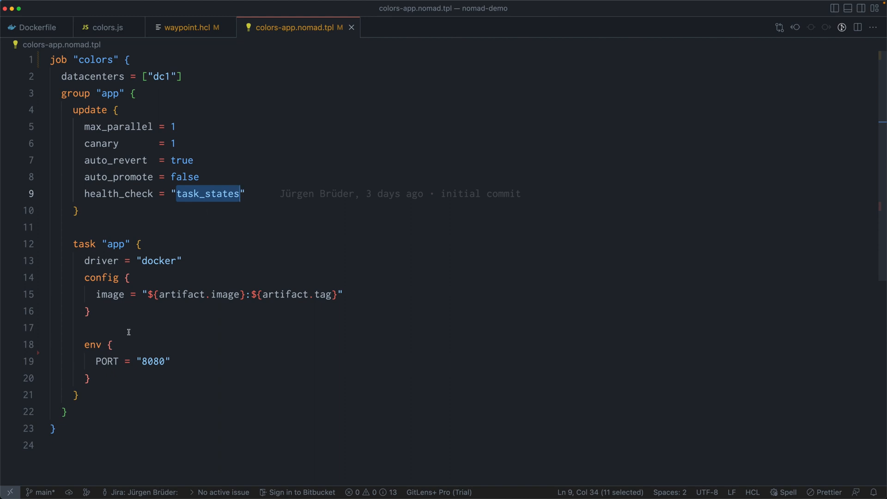
{"action": "double_click", "coordinate": [159, 261]}
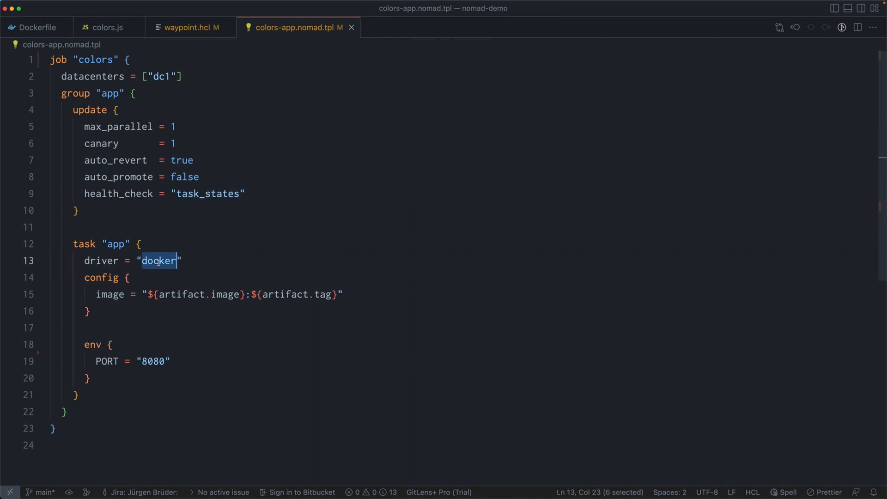
{"action": "mouse_move", "coordinate": [192, 261]}
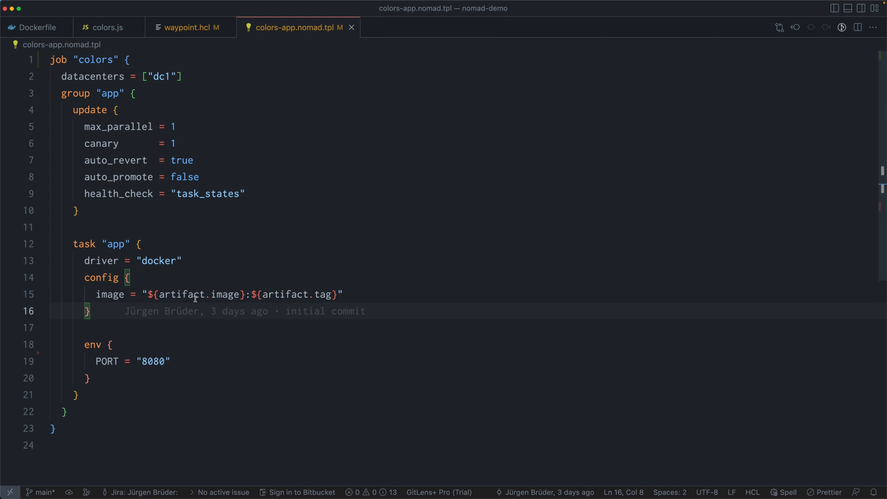
{"action": "left_click", "coordinate": [239, 295]}
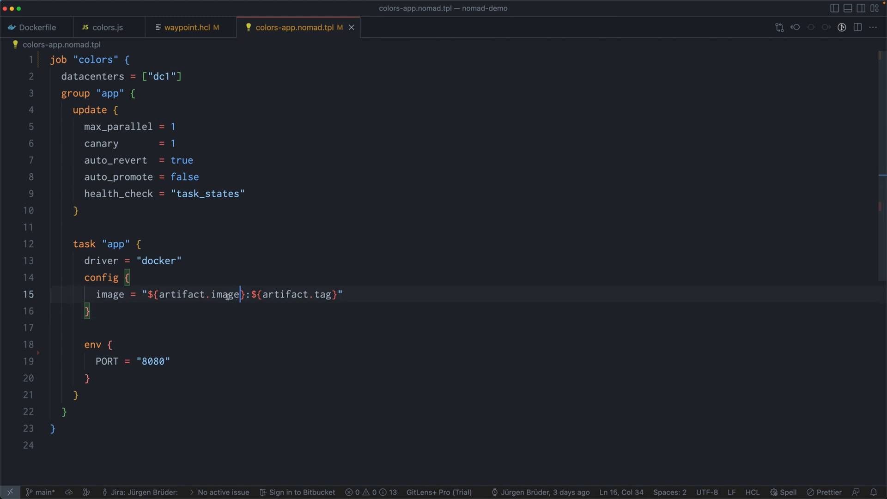
{"action": "double_click", "coordinate": [198, 294]}
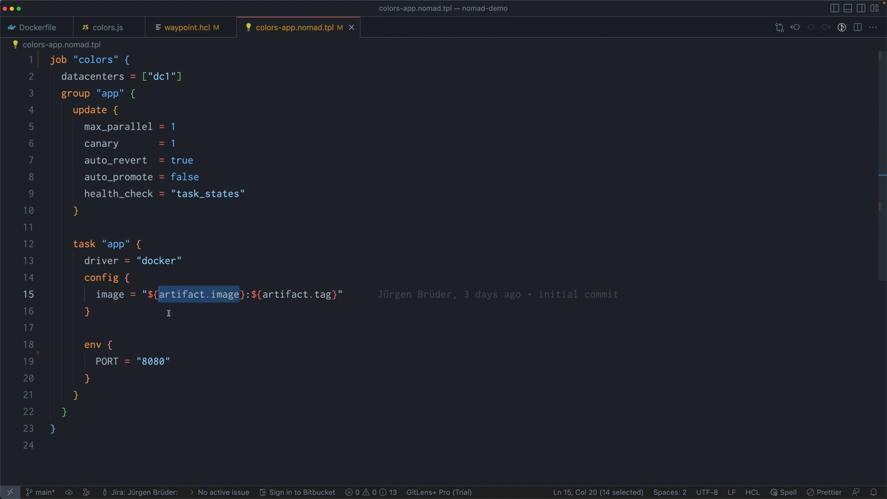
{"action": "mouse_move", "coordinate": [332, 298]}
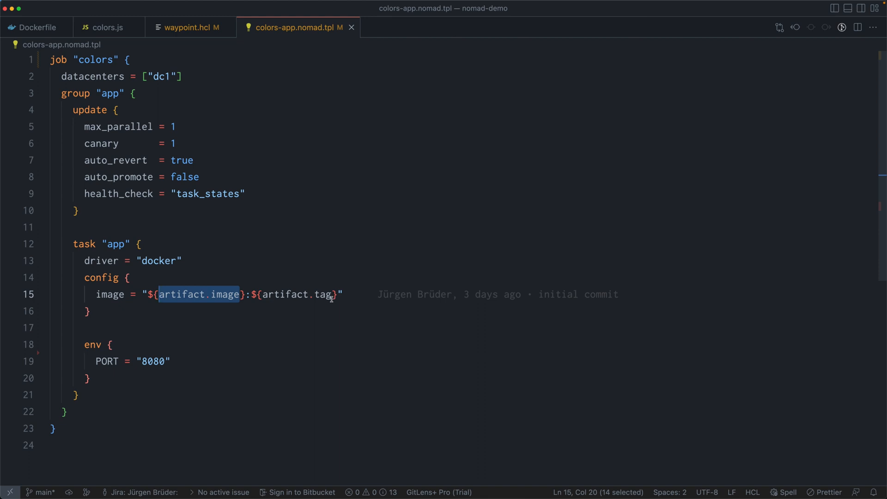
{"action": "mouse_move", "coordinate": [96, 345]}
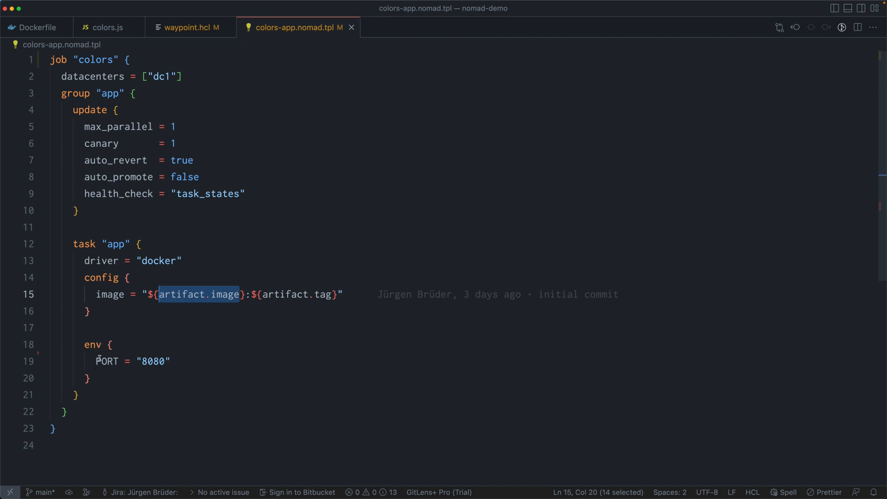
{"action": "double_click", "coordinate": [106, 360]}
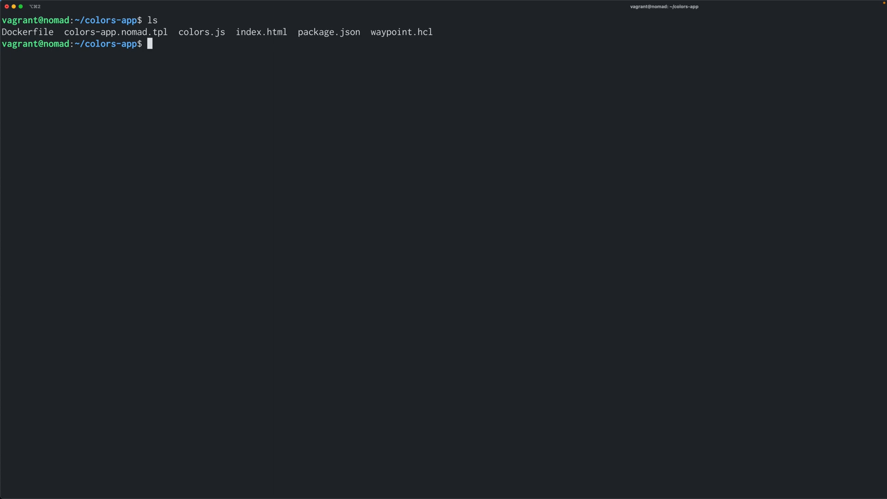
Run waypoint init inside the colors-app project folder.
{"action": "type", "text": "waypoin"}
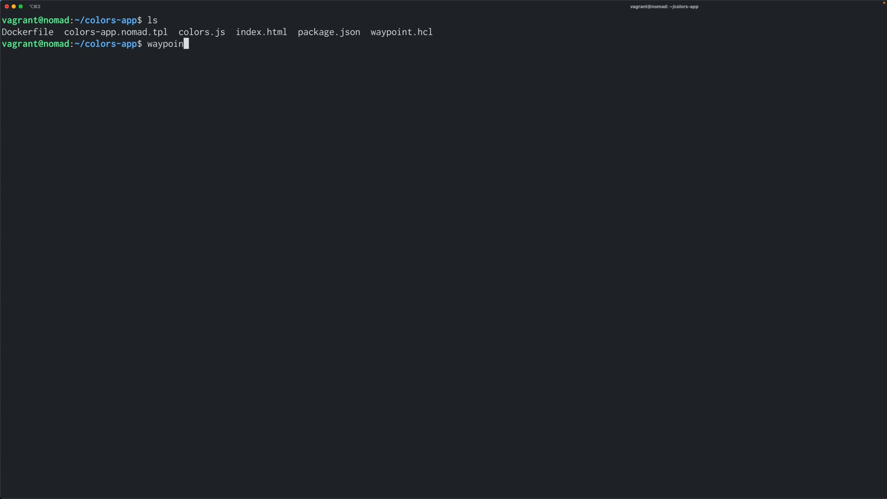
{"action": "type", "text": "init"}
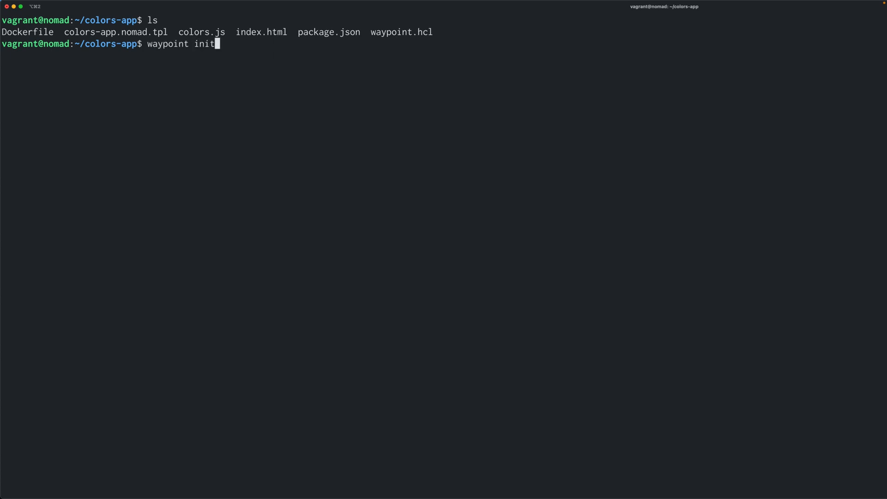
{"action": "key", "text": "Return"}
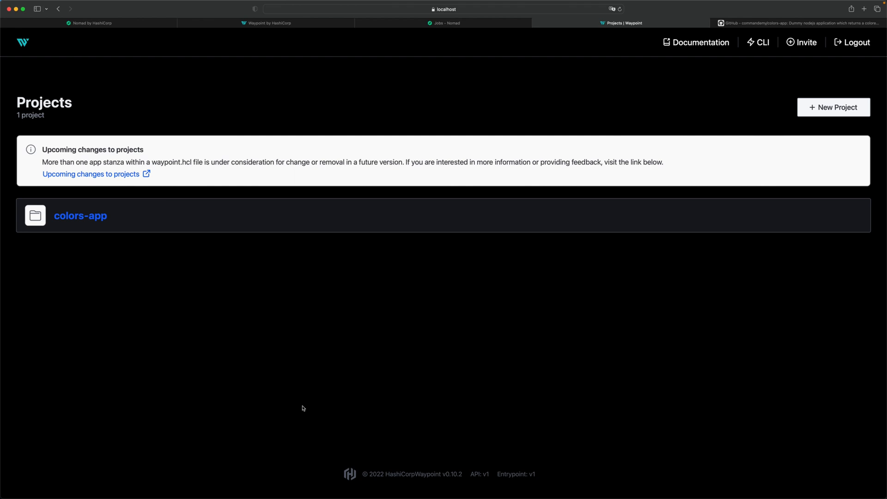
Open the colors-app project, then its colors-app application showing no deployments.
{"action": "left_click", "coordinate": [80, 216]}
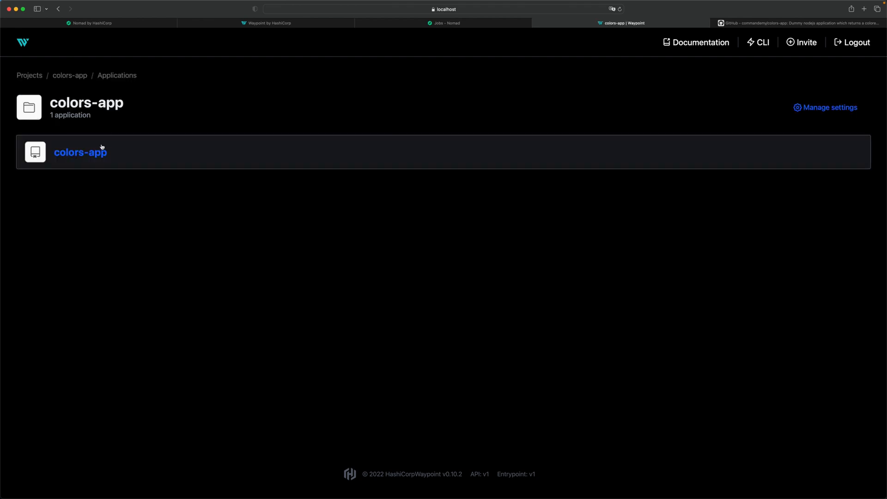
{"action": "left_click", "coordinate": [80, 152]}
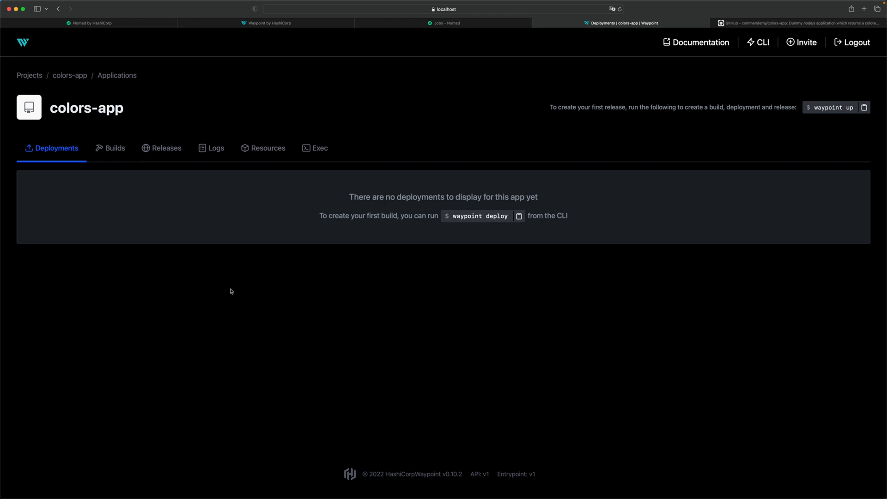
{"action": "mouse_move", "coordinate": [360, 429]}
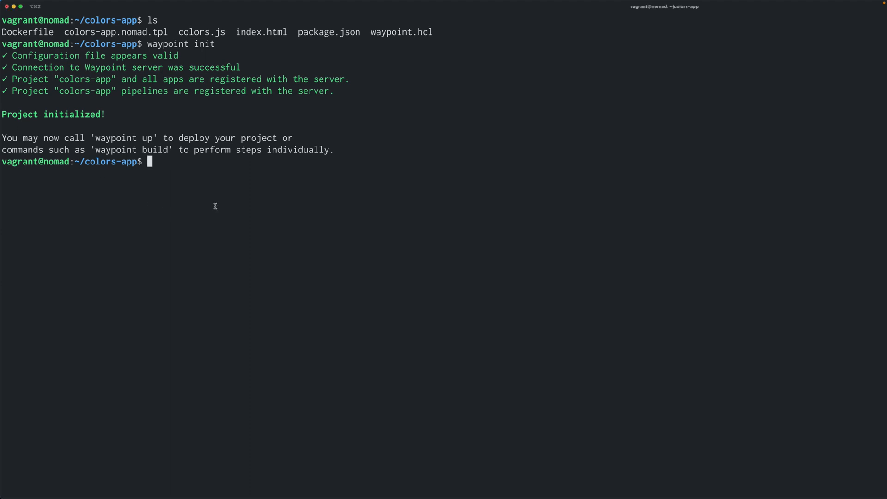
Run waypoint up and follow the build, push and Nomad deploy output.
{"action": "type", "text": "waypoint up"}
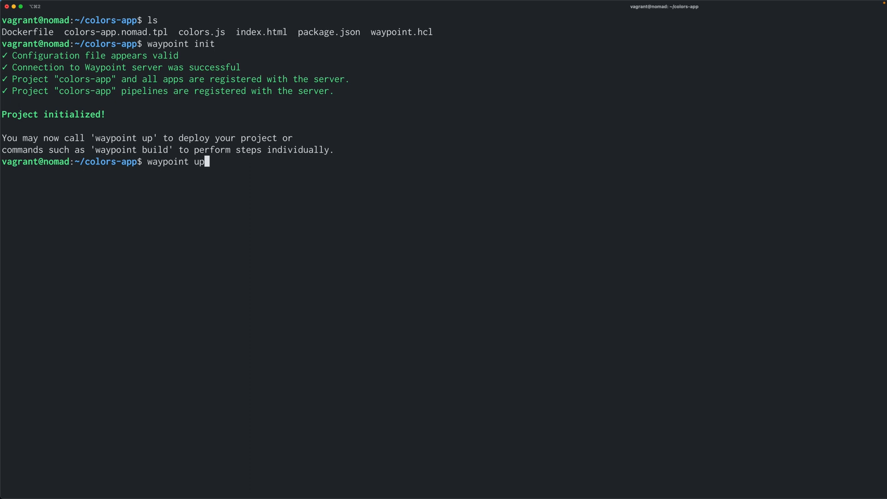
{"action": "key", "text": "Return"}
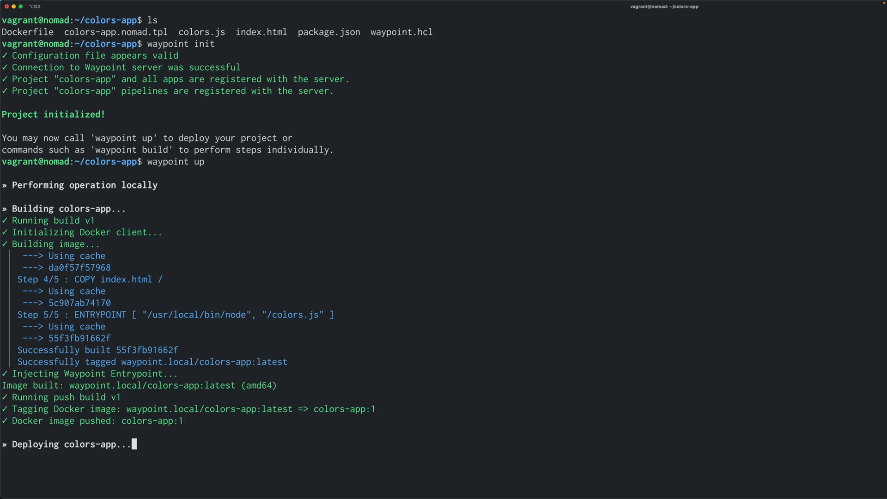
{"action": "scroll", "scroll_direction": "down", "scroll_amount": 3}
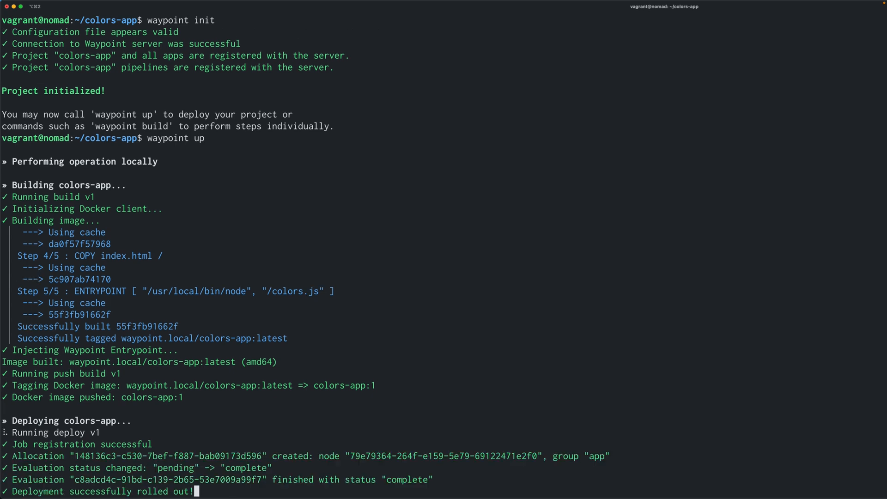
{"action": "scroll", "scroll_direction": "down", "scroll_amount": 3}
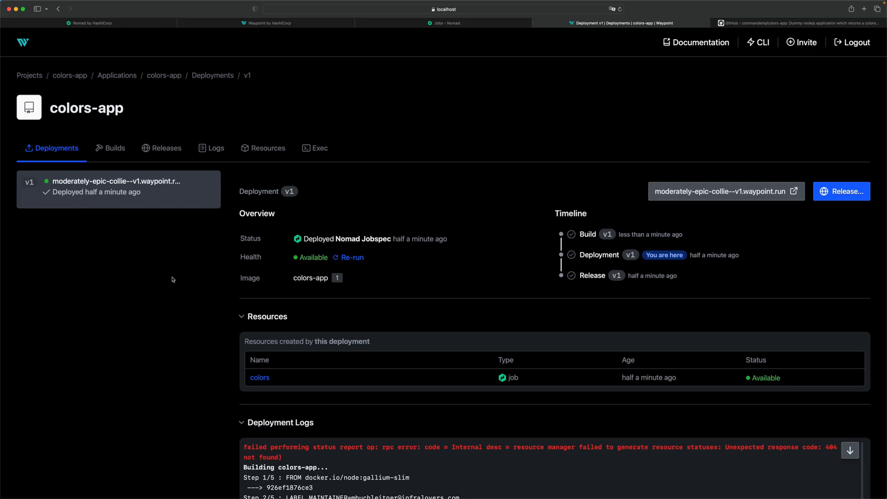
{"action": "mouse_move", "coordinate": [150, 269]}
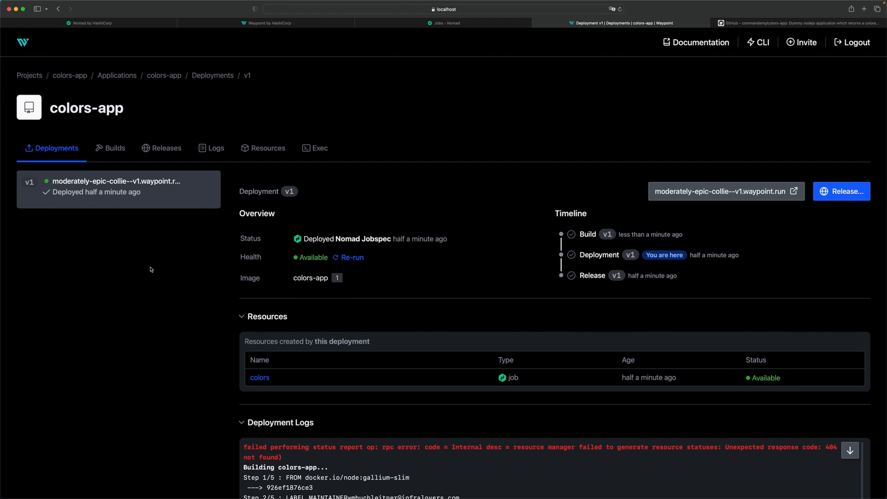
{"action": "mouse_move", "coordinate": [277, 477]}
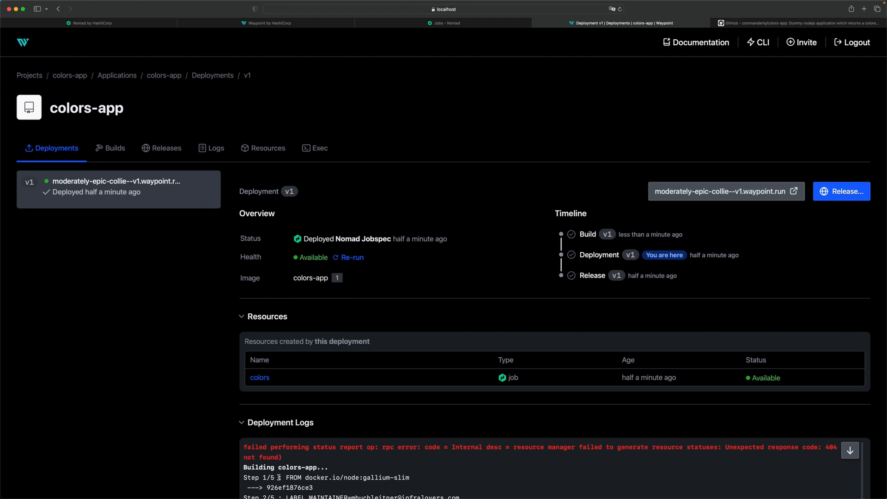
{"action": "mouse_move", "coordinate": [725, 191]}
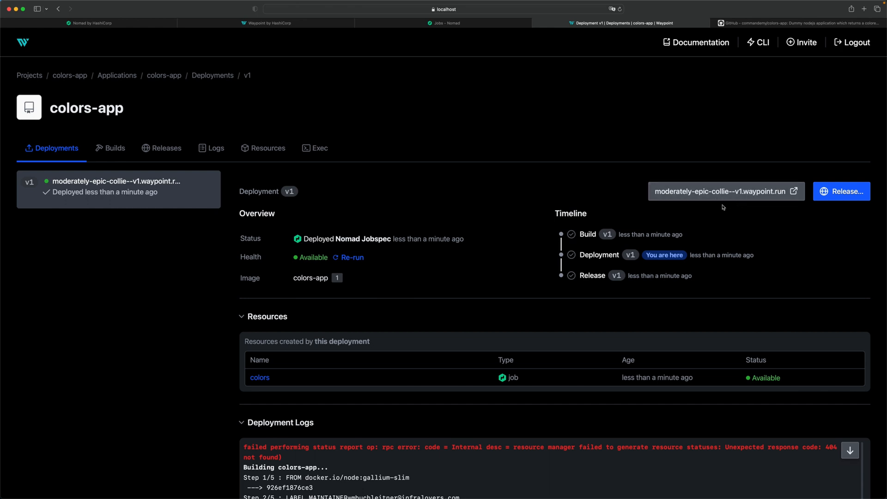
{"action": "mouse_move", "coordinate": [791, 202]}
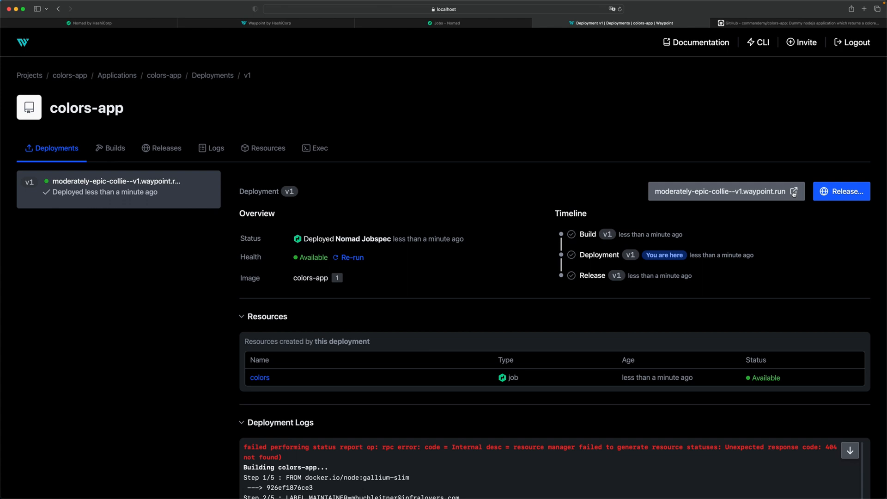
Open the moderately-epic-collie--v1.waypoint.run URL to view the orange app.
{"action": "left_click", "coordinate": [793, 191]}
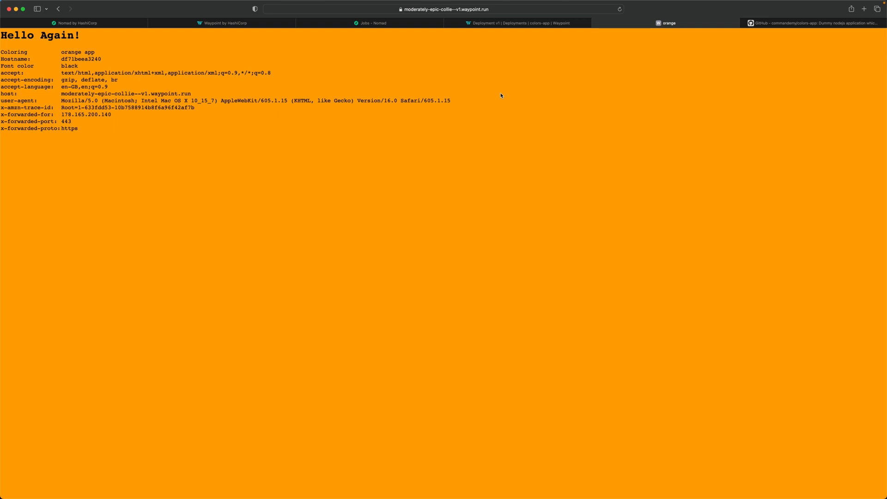
{"action": "mouse_move", "coordinate": [476, 19]}
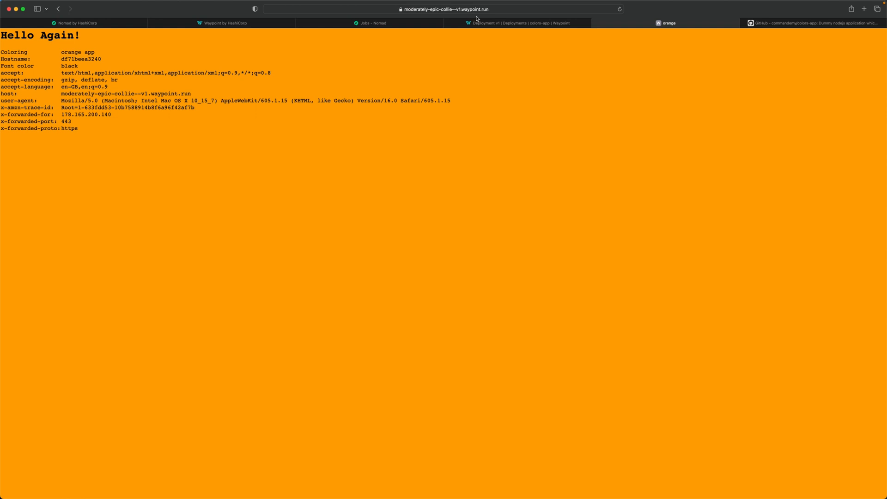
{"action": "mouse_move", "coordinate": [431, 15]}
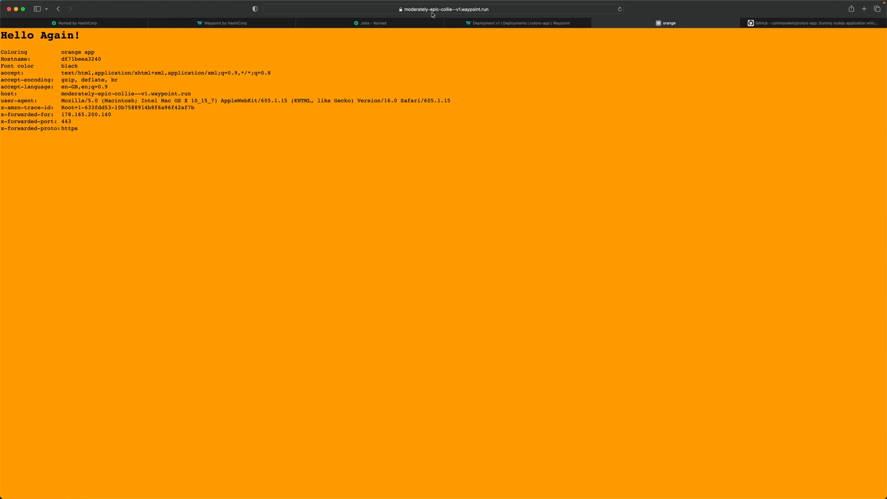
Open the colors job in Nomad UI and review its overview of one healthy allocation.
{"action": "left_click", "coordinate": [372, 23]}
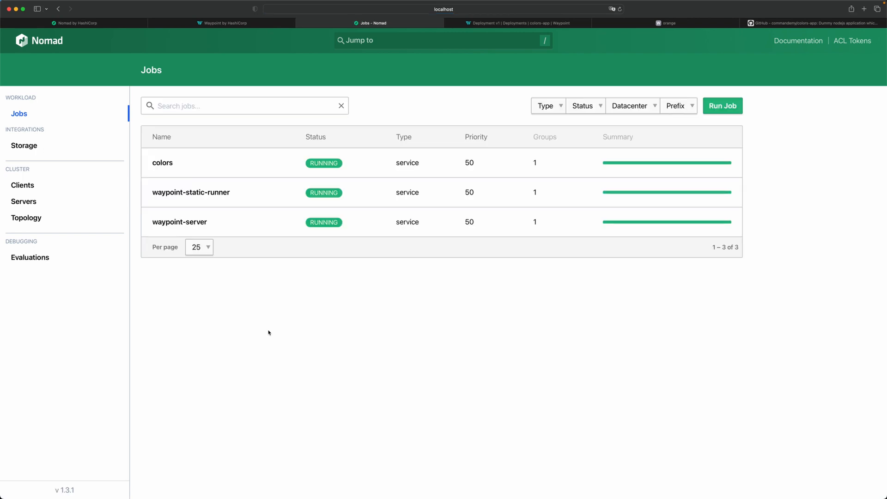
{"action": "left_click", "coordinate": [162, 163]}
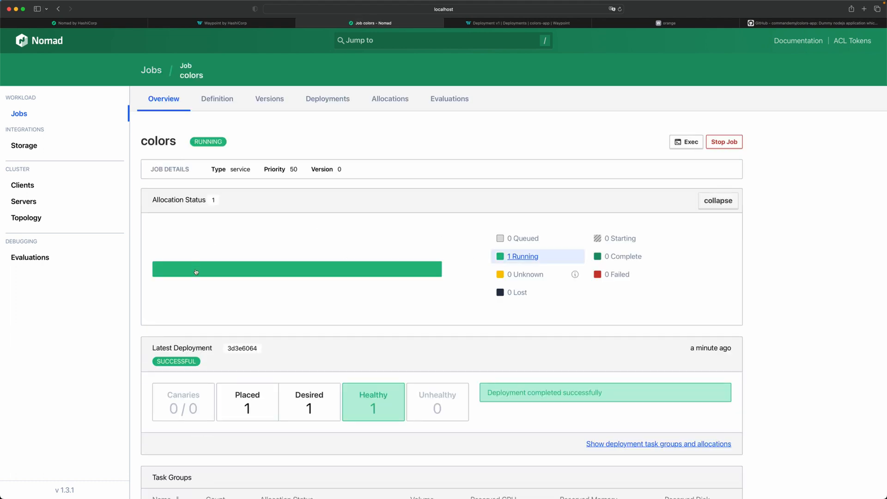
{"action": "scroll", "scroll_direction": "down", "scroll_amount": 3}
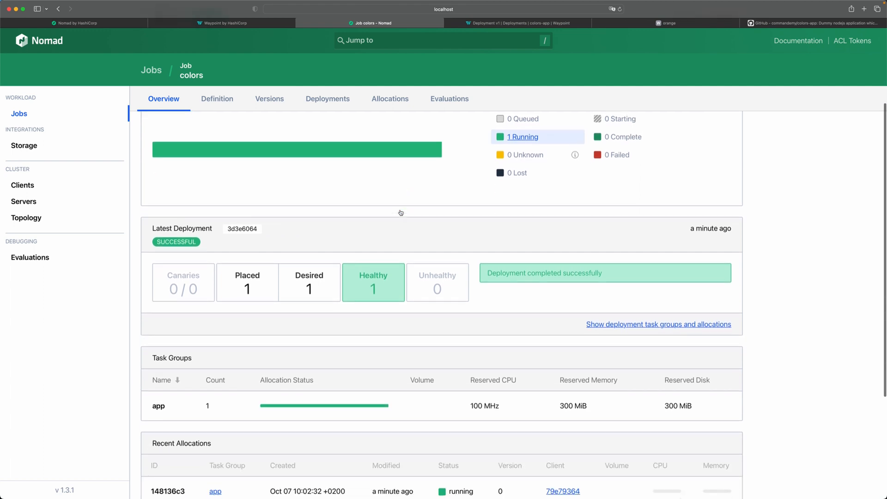
{"action": "scroll", "scroll_direction": "down", "scroll_amount": 3}
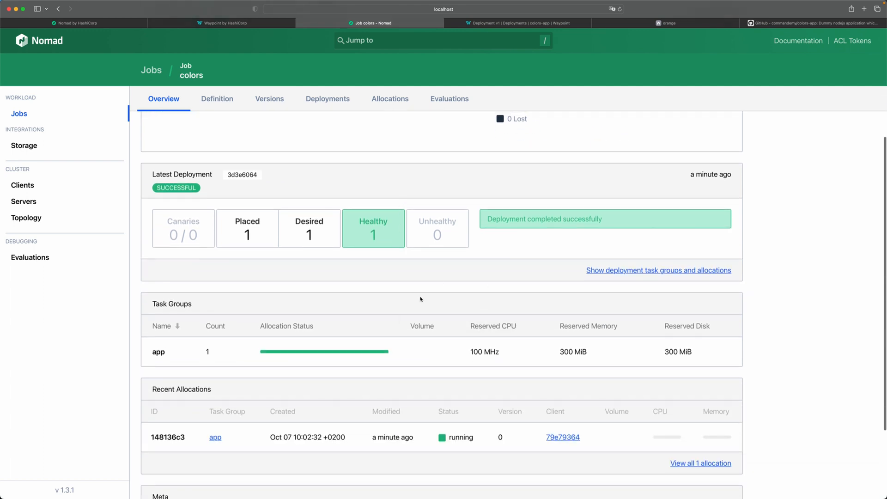
{"action": "scroll", "scroll_direction": "up", "scroll_amount": 3}
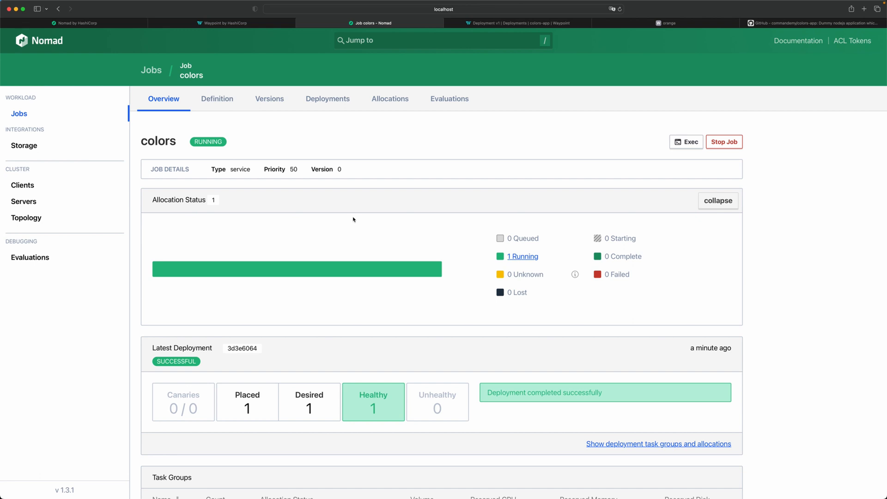
{"action": "left_click", "coordinate": [666, 23]}
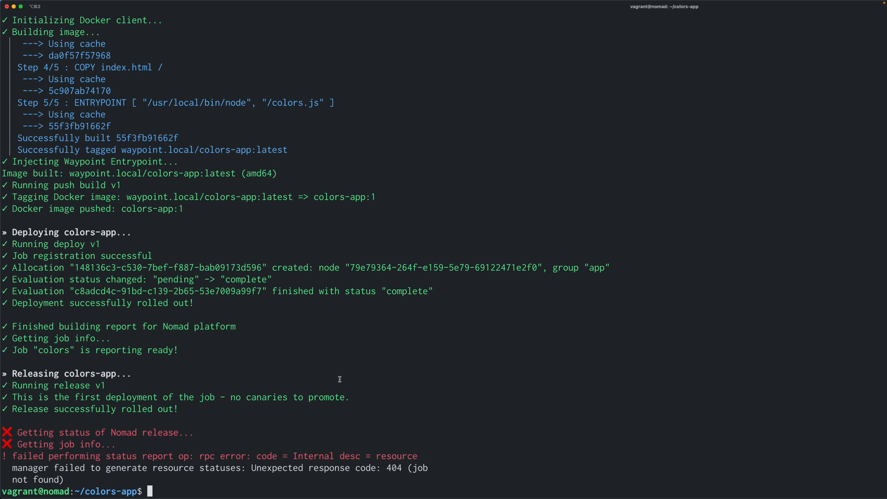
Edit colors.js in vim, changing mycolor to 'green', and save with :wq!
{"action": "type", "text": "vim"}
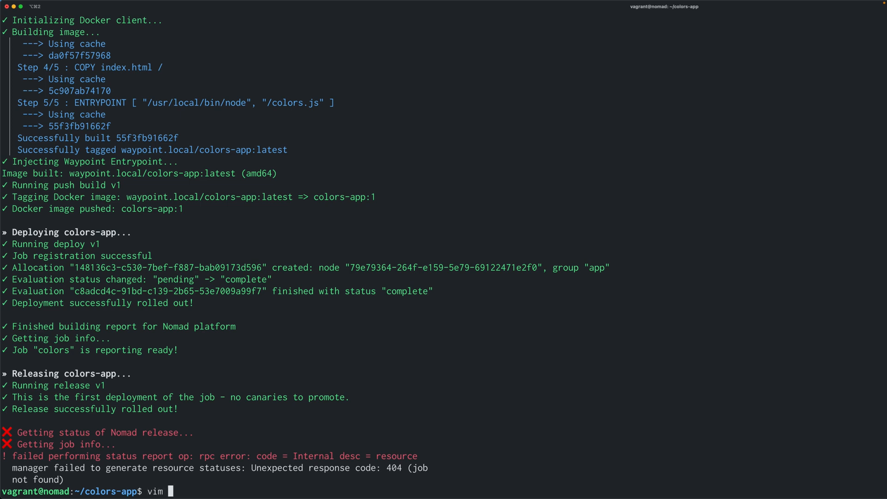
{"action": "type", "text": "colors.js"}
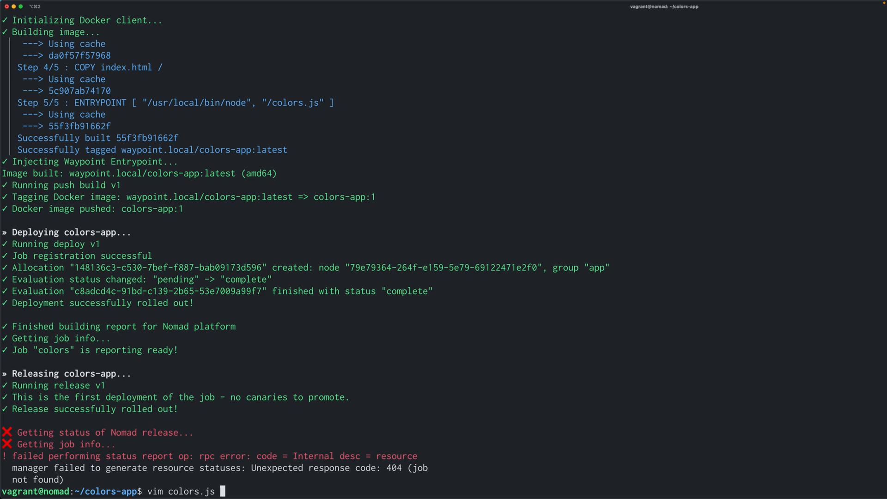
{"action": "key", "text": "Return"}
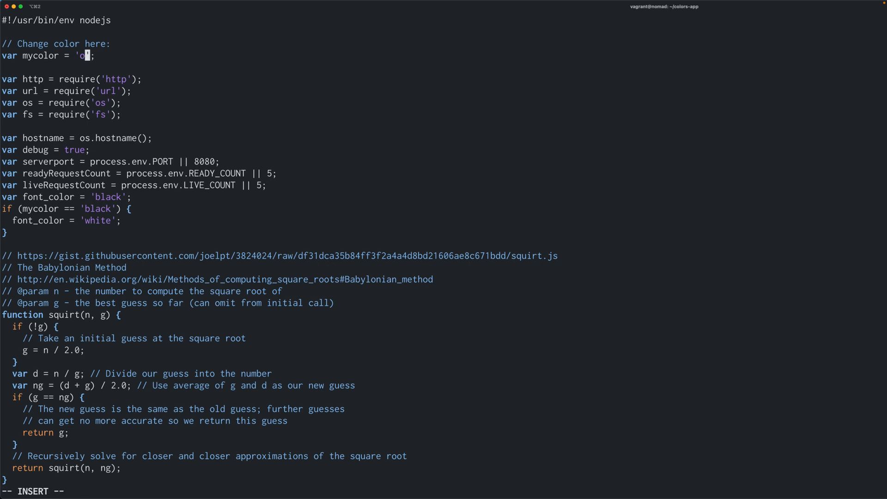
{"action": "key", "text": "BackSpace"}
{"action": "type", "text": "green"}
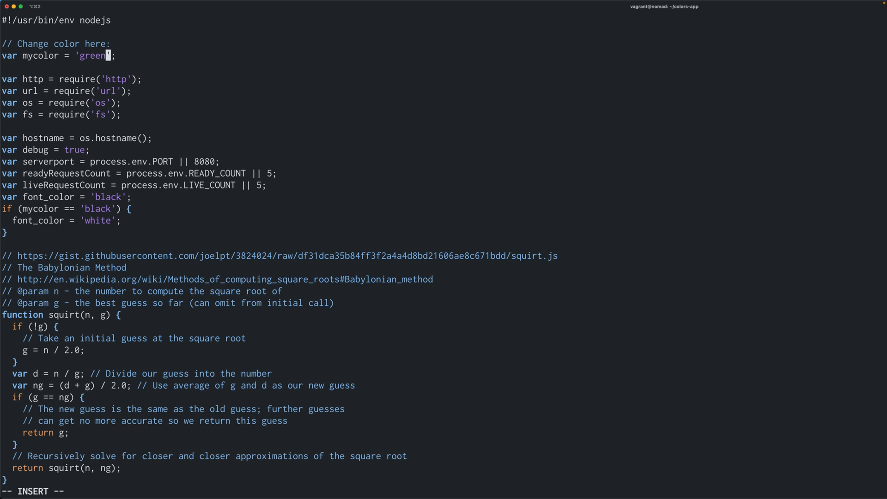
{"action": "type", "text": ":wq!"}
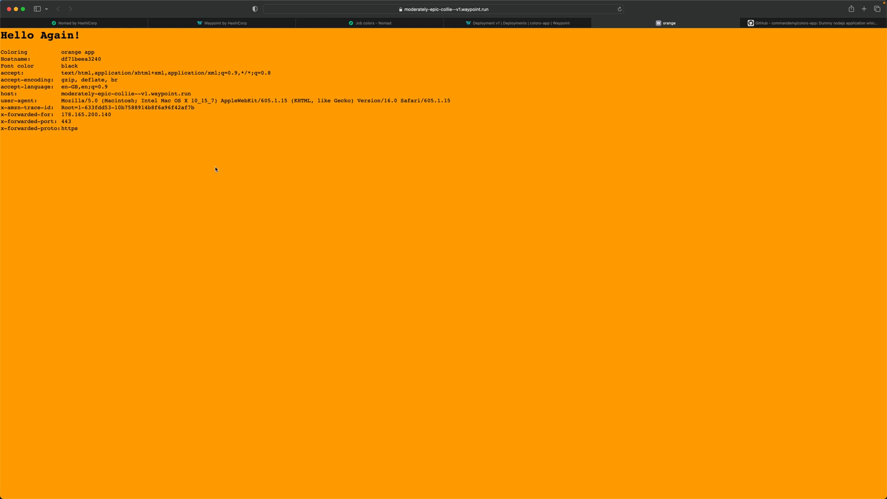
{"action": "mouse_move", "coordinate": [181, 164]}
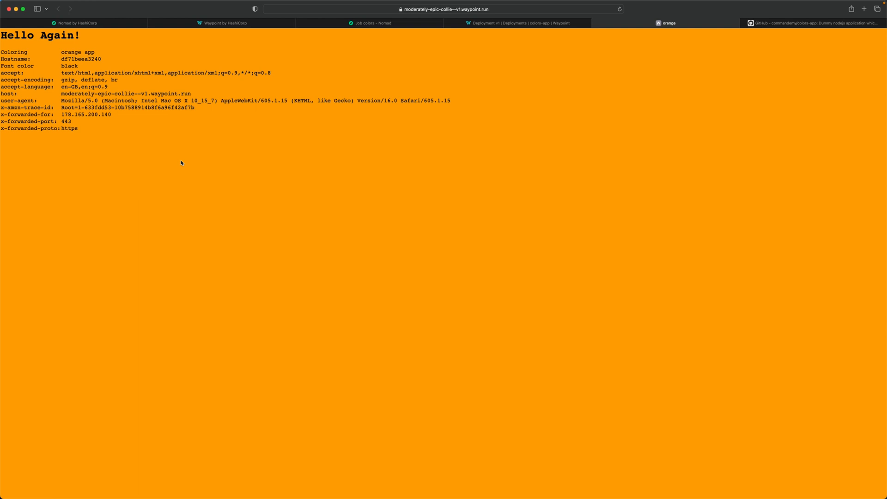
{"action": "mouse_move", "coordinate": [460, 13]}
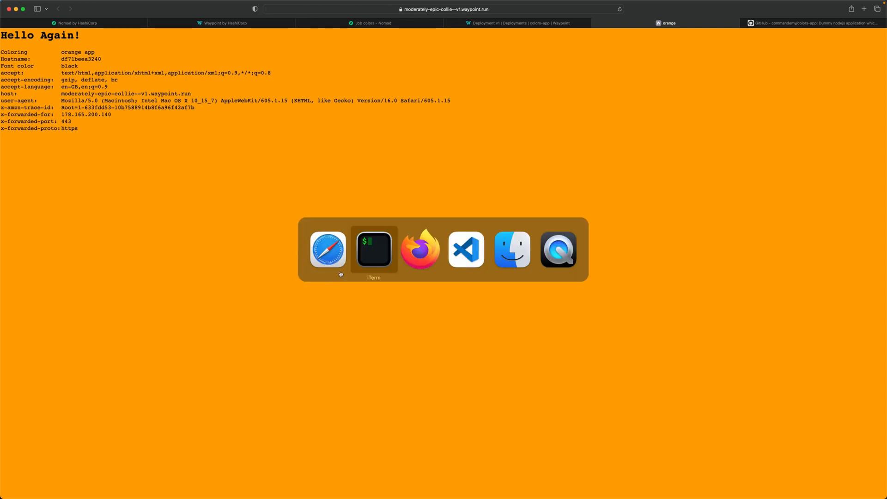
Run waypoint up in iTerm to build, deploy and release colors-app v2.
{"action": "left_click", "coordinate": [373, 250]}
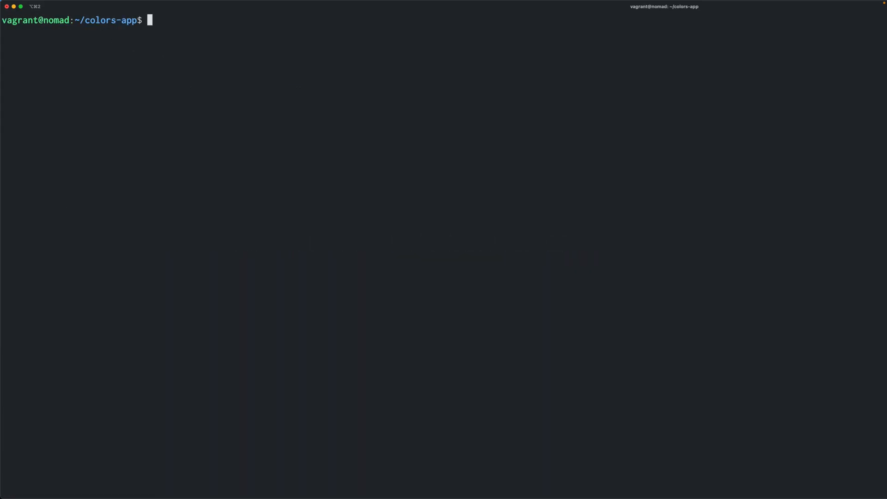
{"action": "type", "text": "way"}
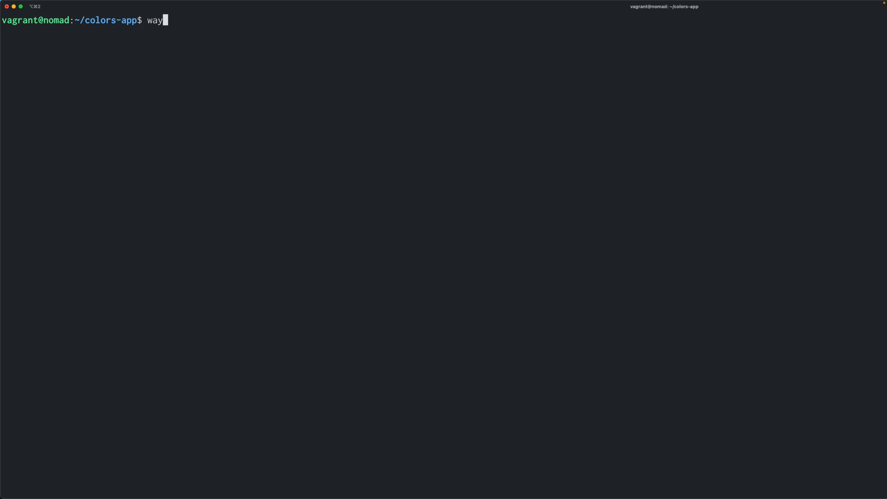
{"action": "type", "text": "point up"}
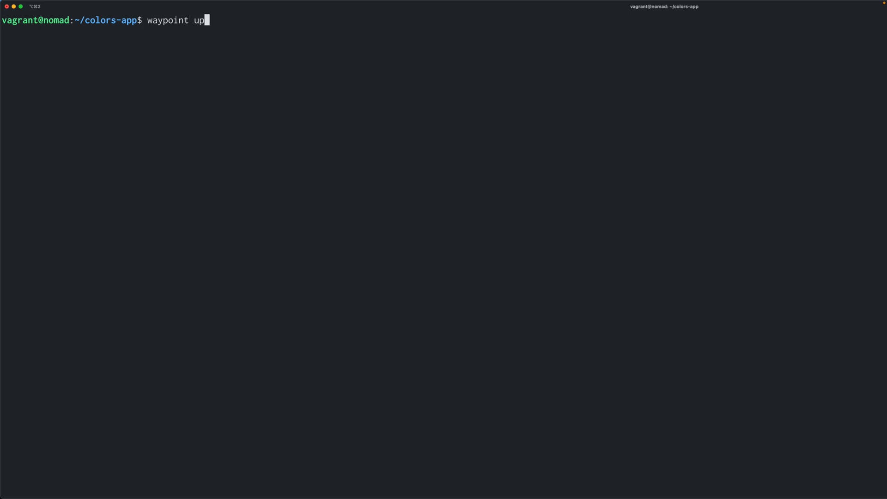
{"action": "key", "text": "Return"}
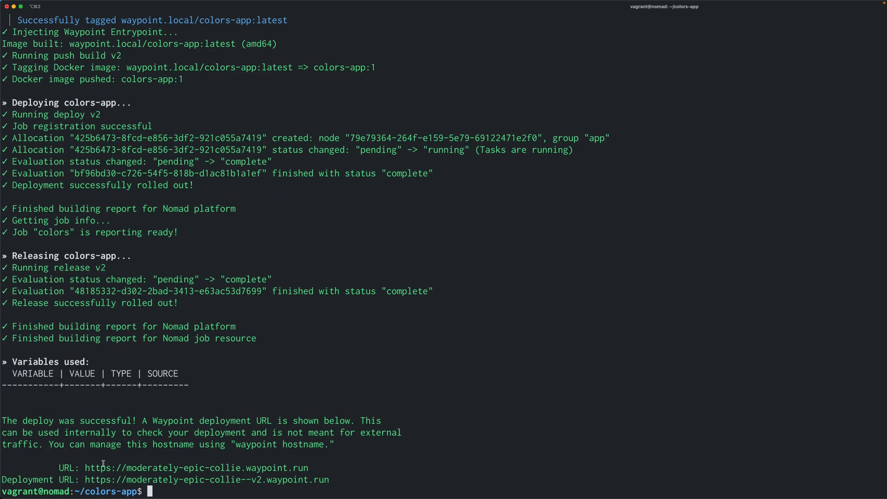
{"action": "mouse_move", "coordinate": [144, 264]}
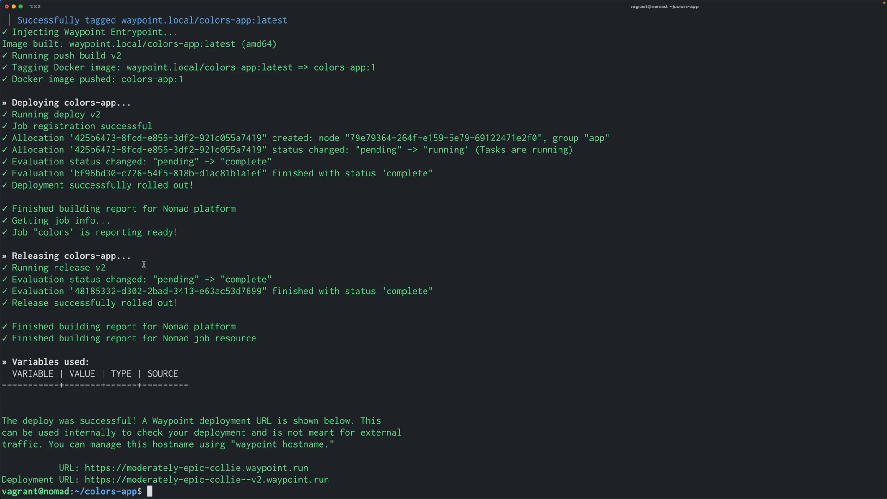
{"action": "mouse_move", "coordinate": [175, 318]}
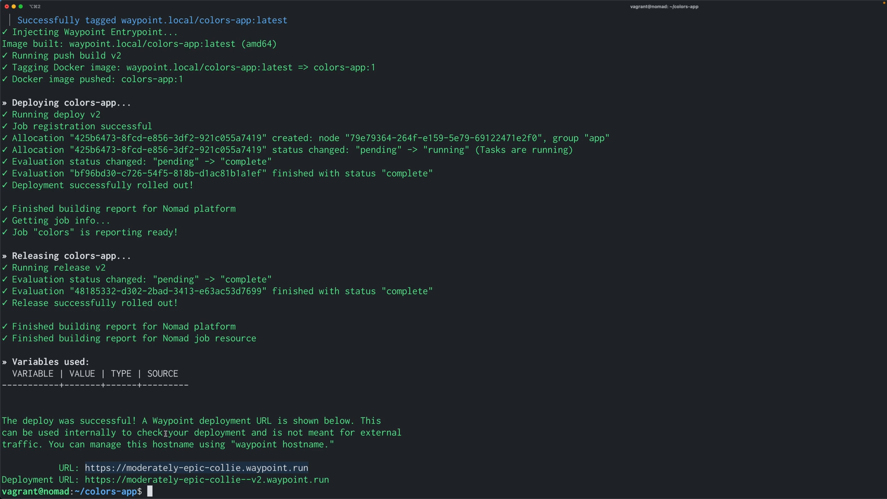
{"action": "mouse_move", "coordinate": [388, 266]}
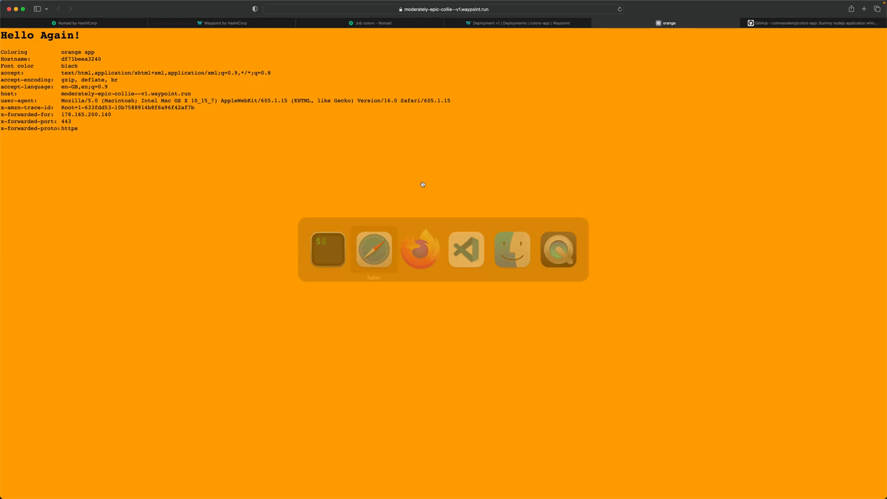
{"action": "left_click", "coordinate": [444, 9]}
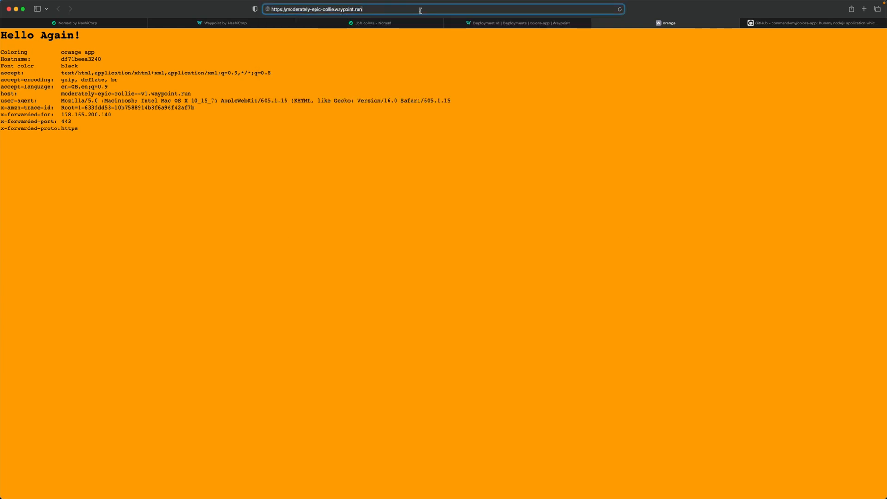
{"action": "key", "text": "Return"}
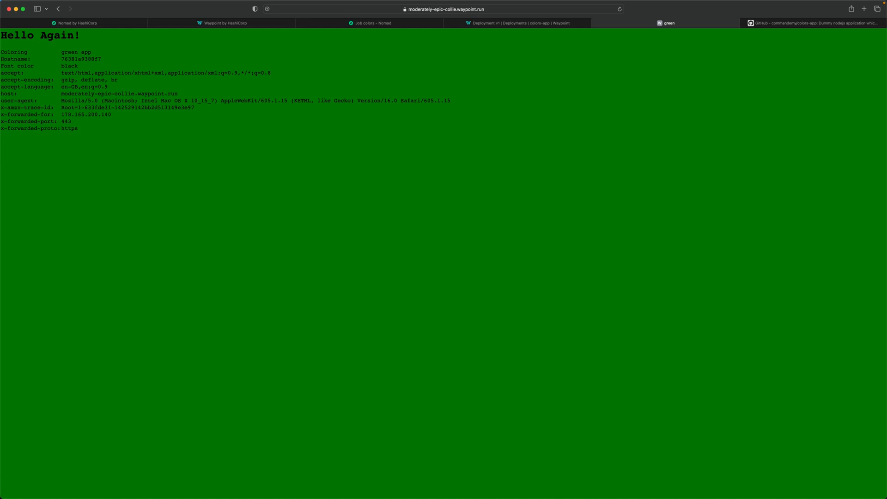
{"action": "mouse_move", "coordinate": [381, 62]}
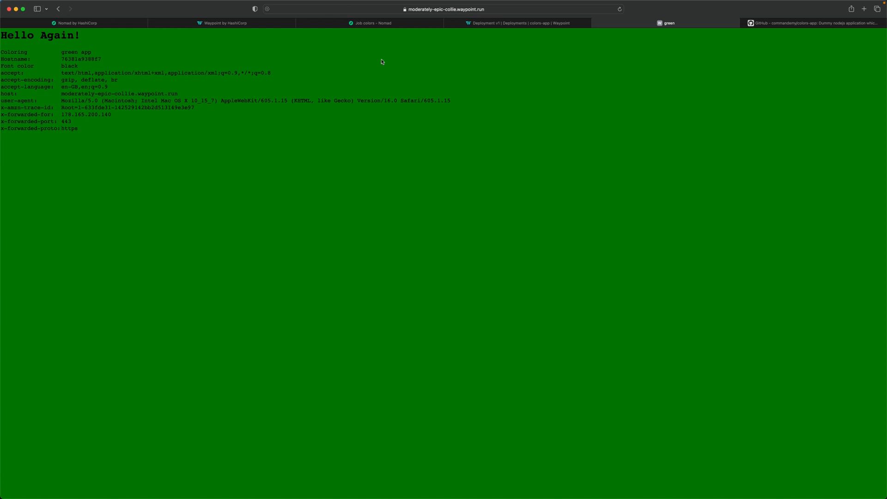
{"action": "mouse_move", "coordinate": [349, 139]}
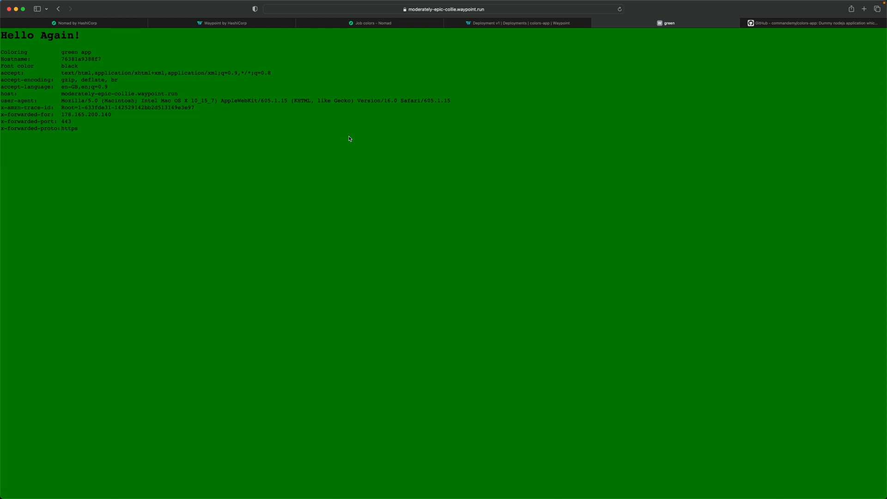
{"action": "mouse_move", "coordinate": [384, 484]}
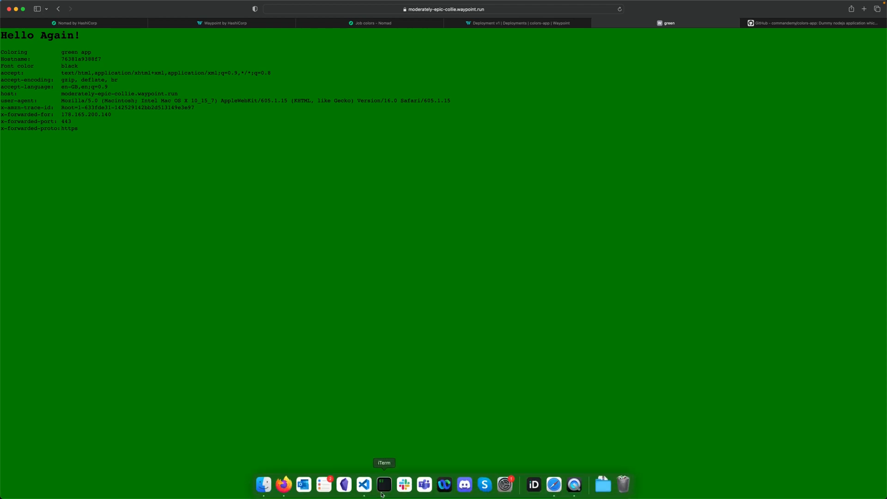
Redeploy colors-app as v3 from iTerm, then view the blue app in Safari.
{"action": "left_click", "coordinate": [384, 484]}
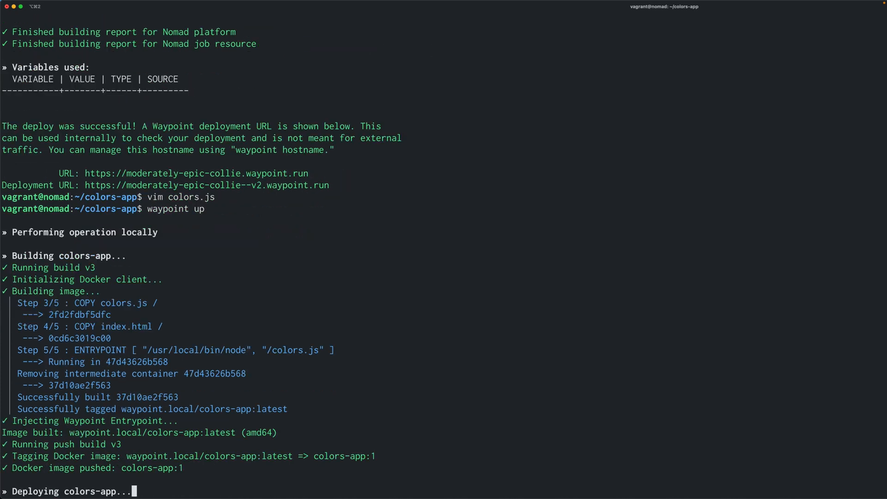
{"action": "scroll", "scroll_direction": "down", "scroll_amount": 3}
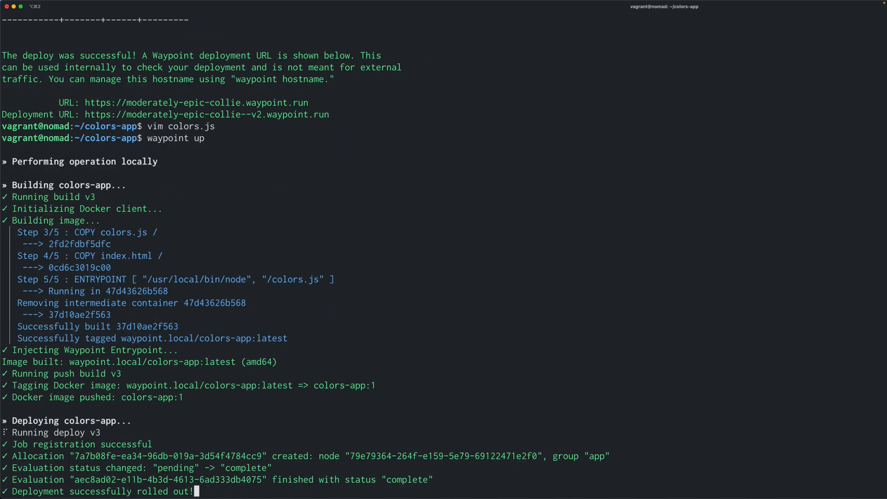
{"action": "scroll", "scroll_direction": "down", "scroll_amount": 3}
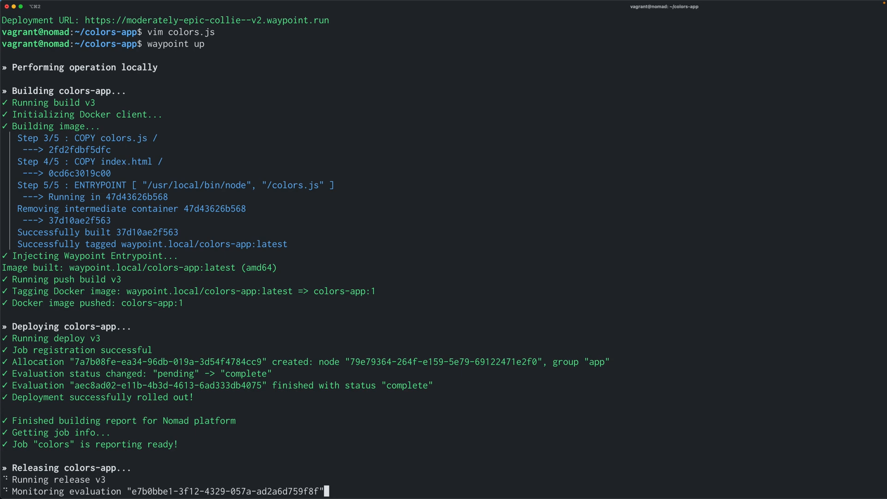
{"action": "left_click", "coordinate": [660, 22]}
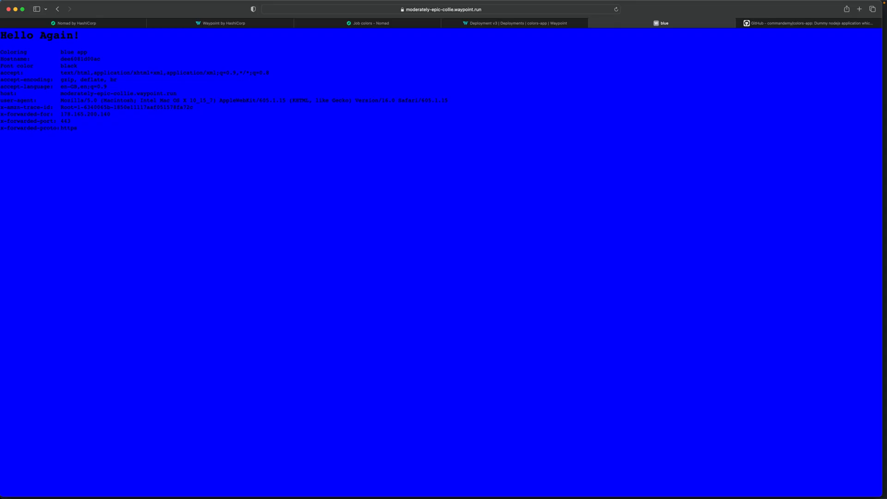